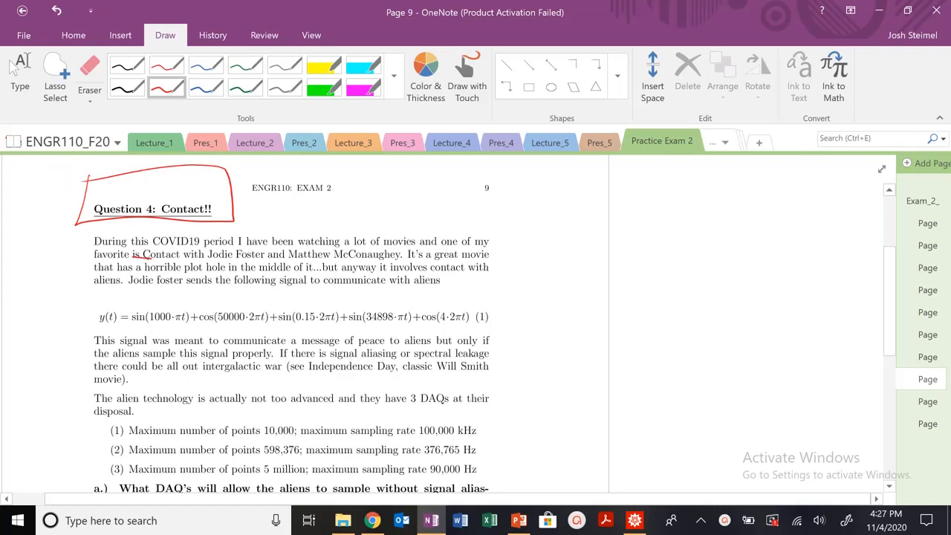
- Underline the Contact movie and signal-sending sentences in red and box equation (1), y(t)
{"action": "left_click_drag", "start_coordinate": [134, 258], "coordinate": [342, 259]}
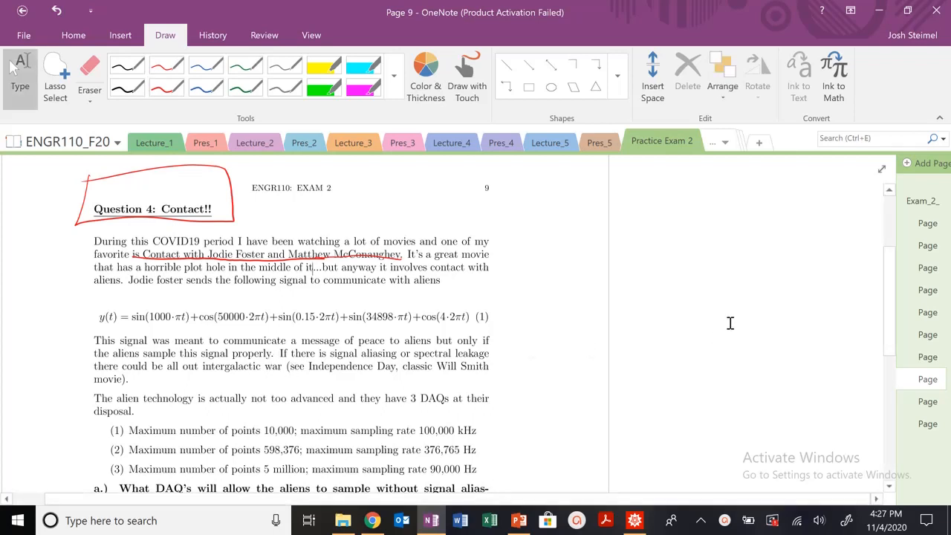
{"action": "left_click_drag", "start_coordinate": [125, 288], "coordinate": [308, 284]}
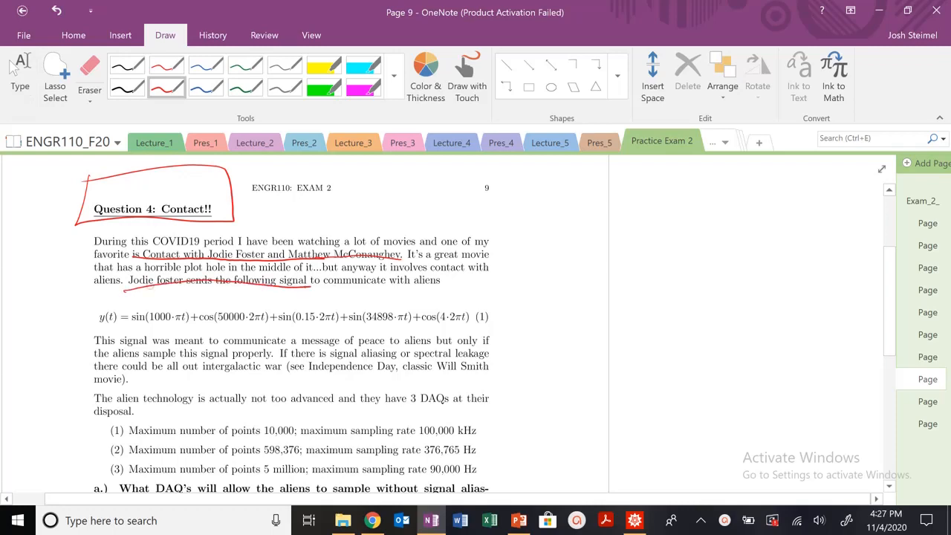
{"action": "left_click_drag", "start_coordinate": [85, 301], "coordinate": [505, 330]}
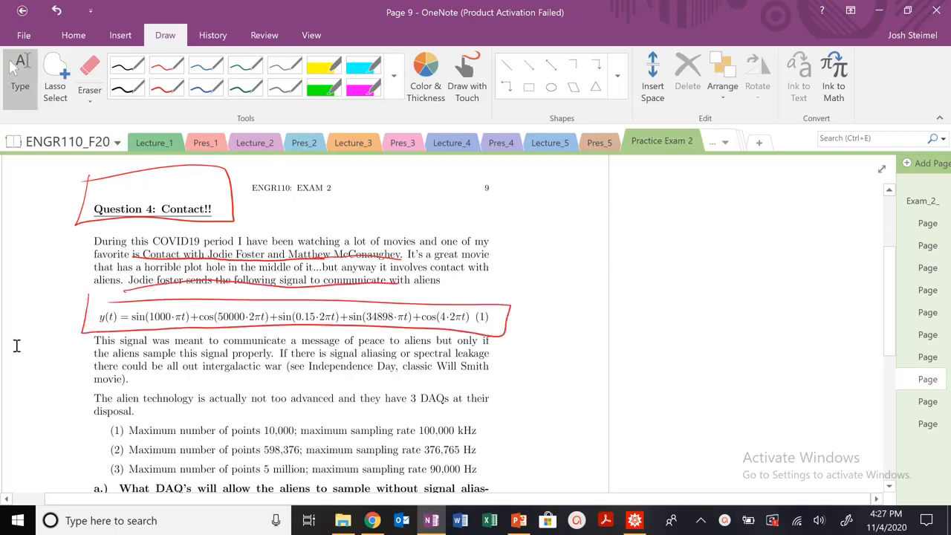
- Scroll down to underline 'see Independence Day, classic Will Smith' in red, then scroll back
{"action": "scroll", "scroll_direction": "down", "scroll_amount": 3}
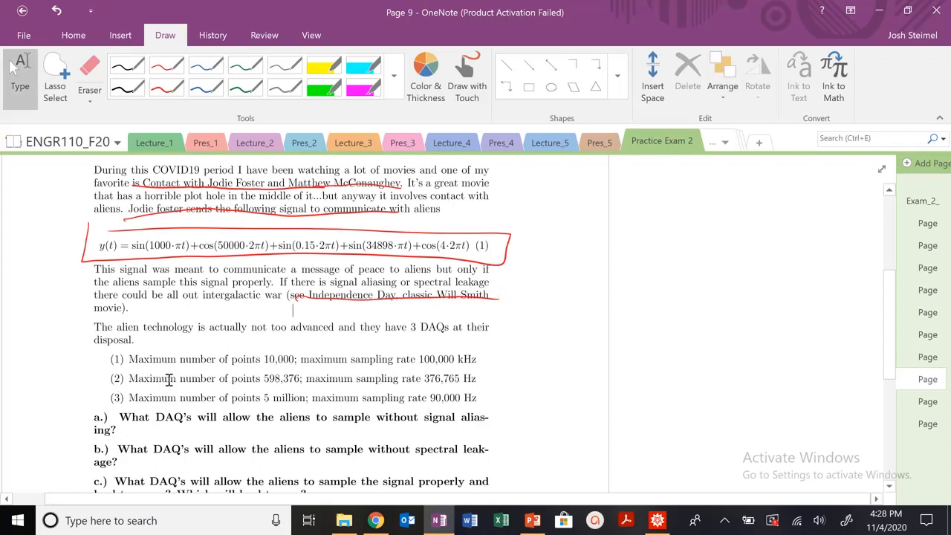
{"action": "scroll", "scroll_direction": "down", "scroll_amount": 3}
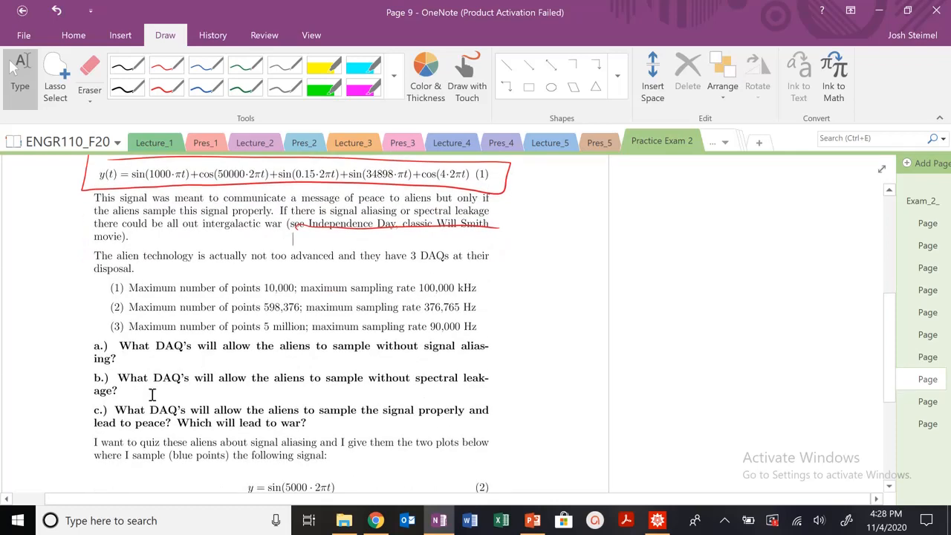
{"action": "scroll", "scroll_direction": "up", "scroll_amount": 3}
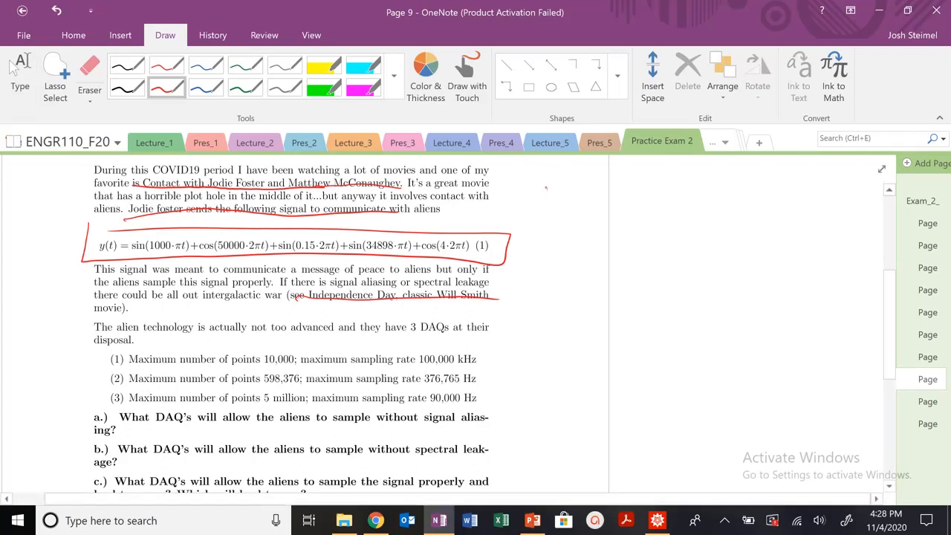
- Write w = 2πf, 1000π = 2πf and f = 500 Hz in red in the margin
{"action": "left_click_drag", "start_coordinate": [508, 200], "coordinate": [568, 170]}
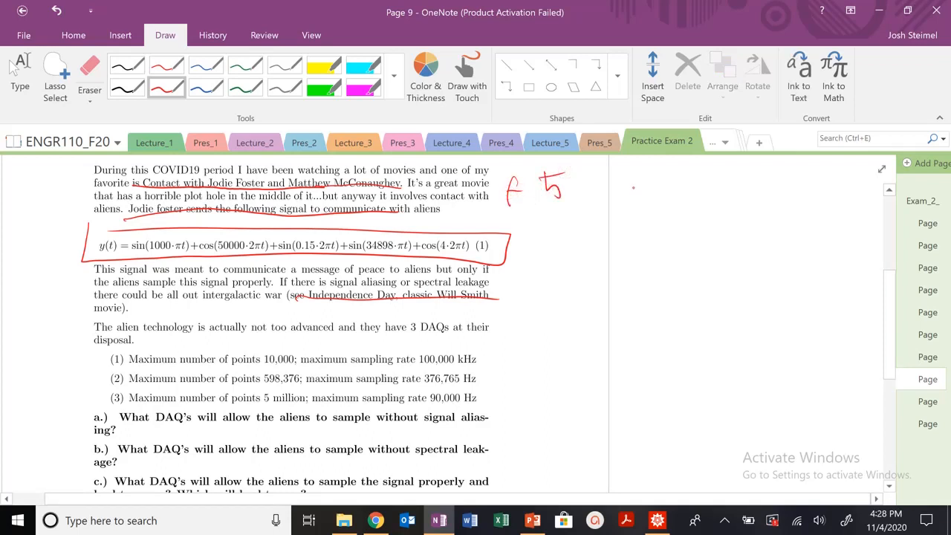
{"action": "left_click_drag", "start_coordinate": [631, 189], "coordinate": [780, 193]}
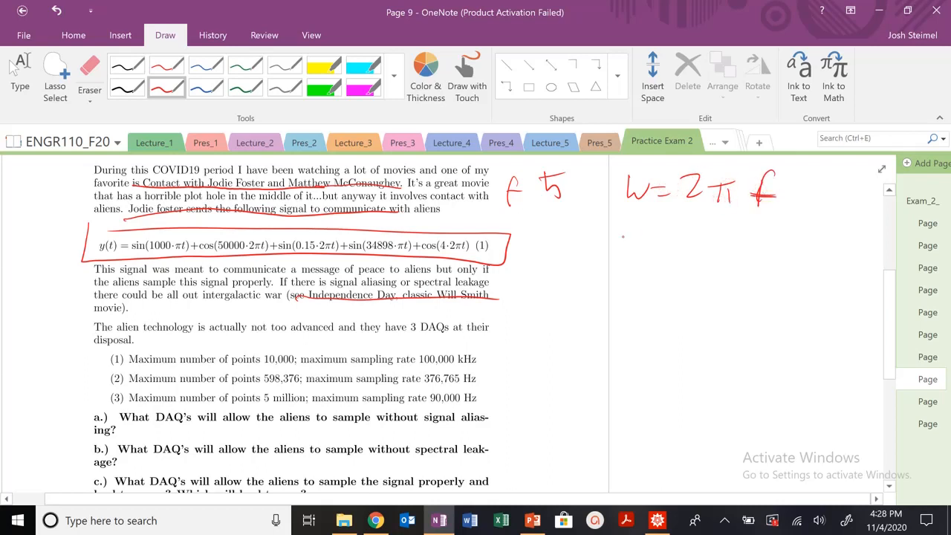
{"action": "left_click_drag", "start_coordinate": [620, 238], "coordinate": [664, 252]}
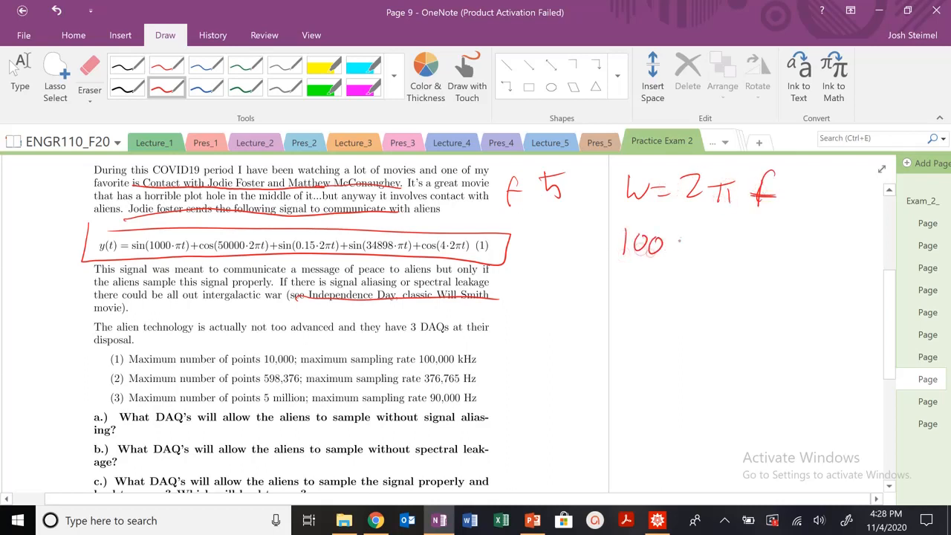
{"action": "left_click_drag", "start_coordinate": [679, 242], "coordinate": [780, 241]}
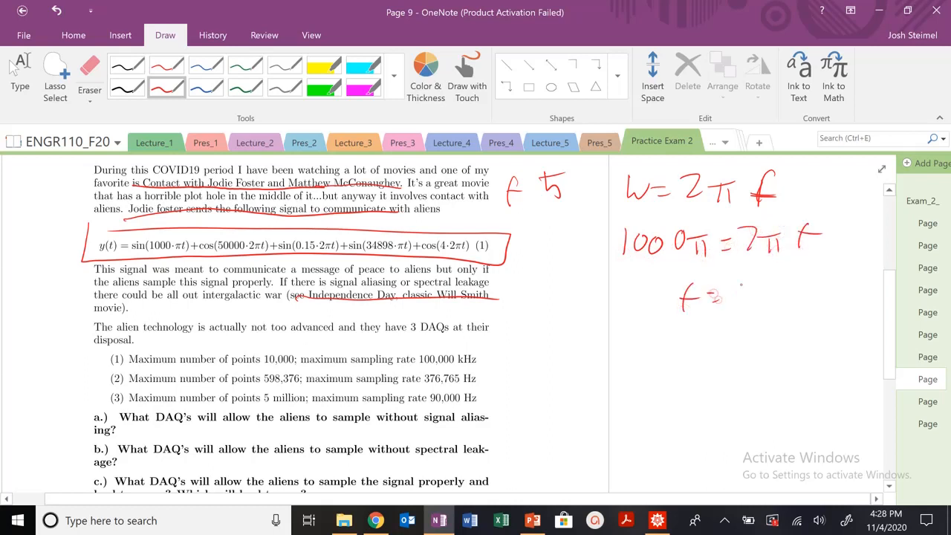
{"action": "left_click_drag", "start_coordinate": [724, 297], "coordinate": [840, 290]}
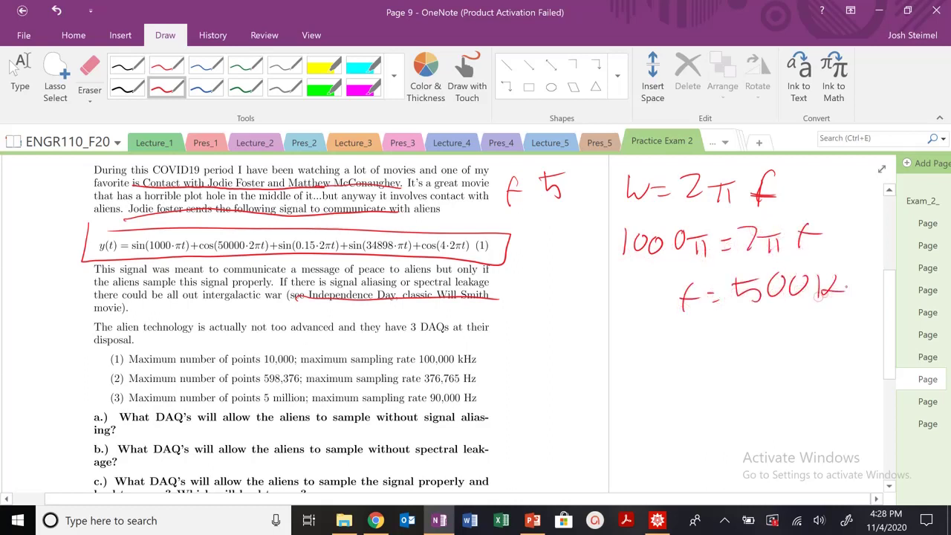
- Draw an arrow from the boxed equation and list frequencies 500, 50000, 0.15
{"action": "left_click_drag", "start_coordinate": [512, 267], "coordinate": [505, 298]}
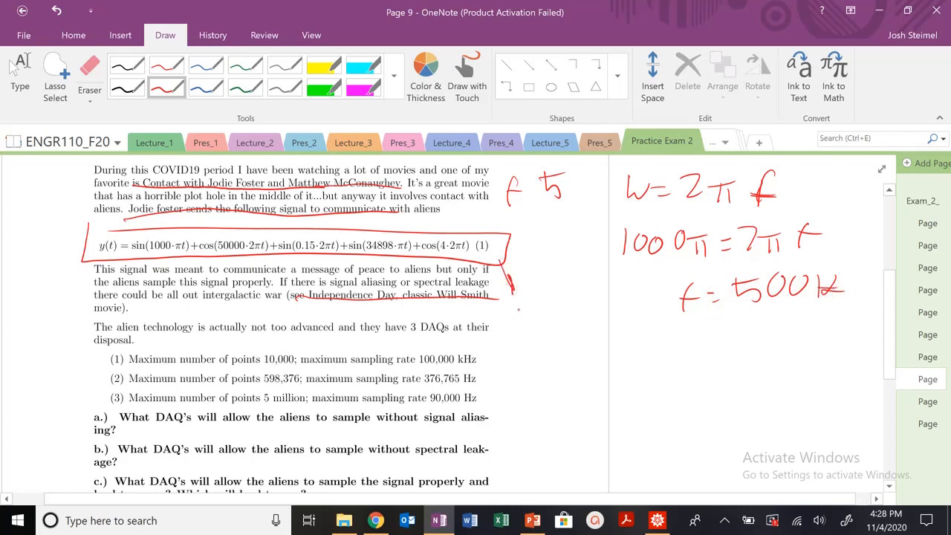
{"action": "left_click_drag", "start_coordinate": [520, 304], "coordinate": [568, 316]}
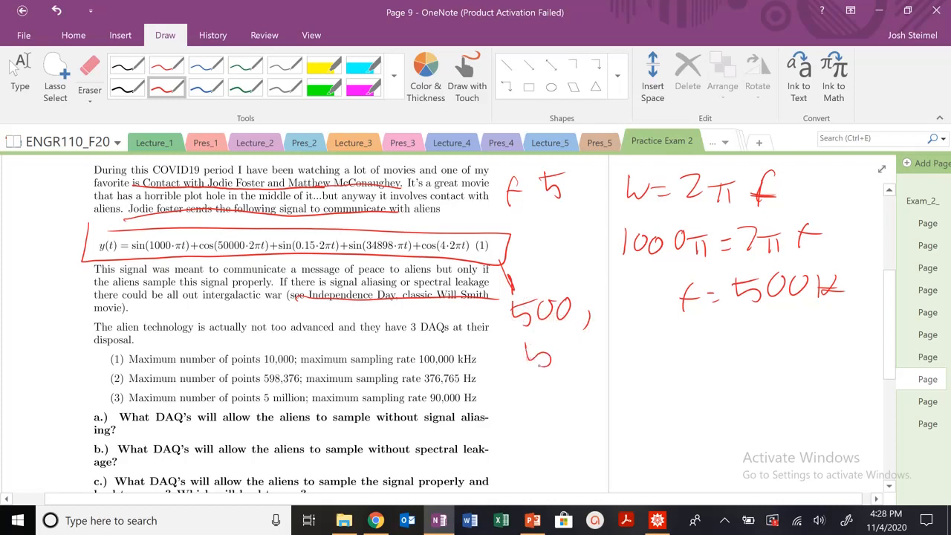
{"action": "left_click_drag", "start_coordinate": [528, 363], "coordinate": [586, 349]}
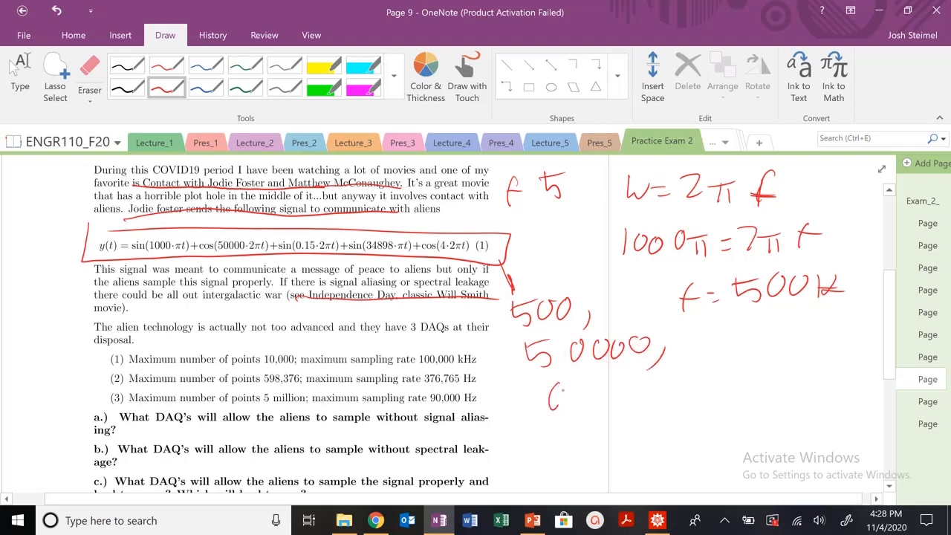
{"action": "left_click_drag", "start_coordinate": [550, 398], "coordinate": [635, 408]}
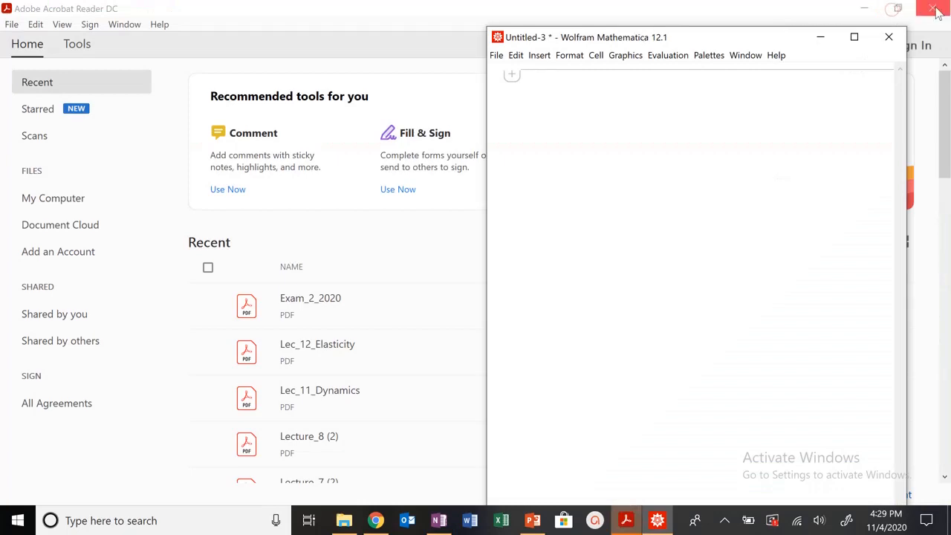
- Evaluate 34898 / 2 in a new Mathematica input cell
{"action": "left_click", "coordinate": [934, 8]}
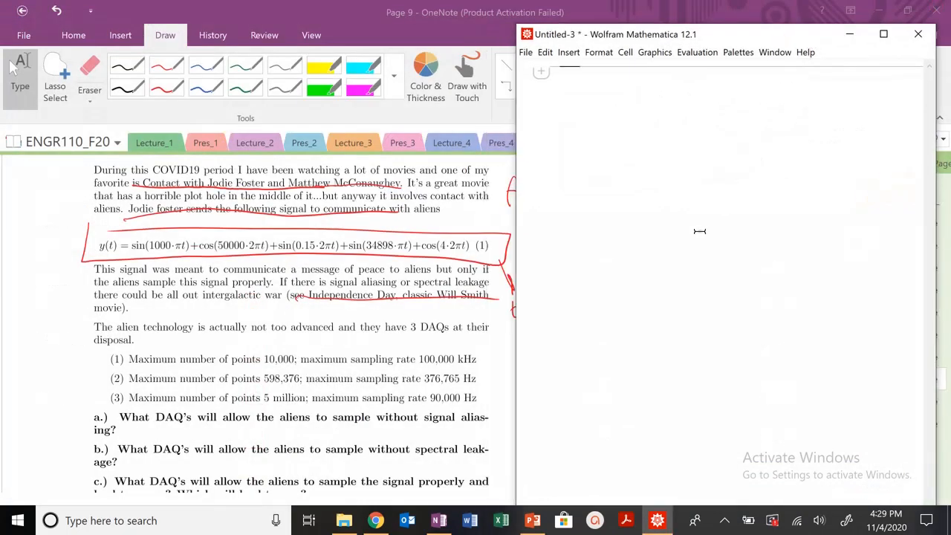
{"action": "type", "text": "34"}
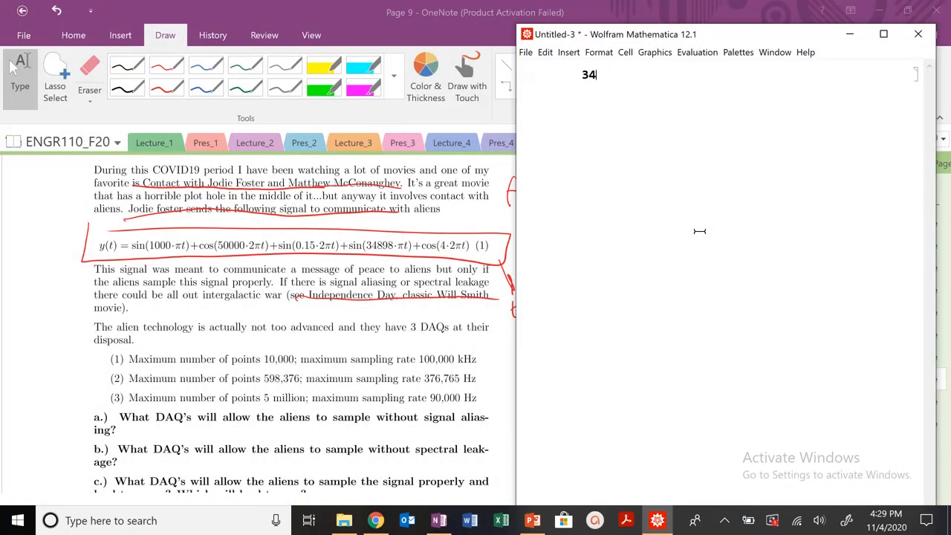
{"action": "type", "text": "898 / 2"}
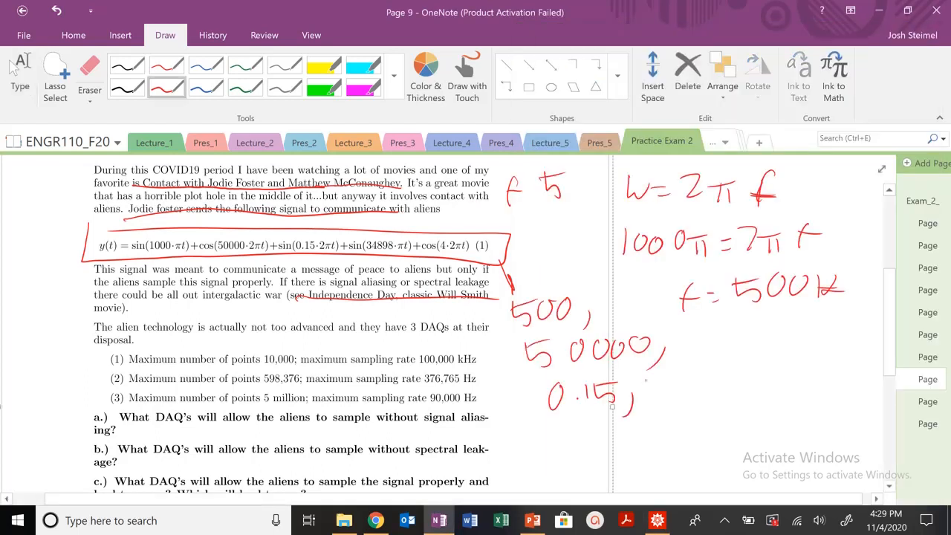
- Add 17449 and 4 to the red frequency list
{"action": "left_click_drag", "start_coordinate": [654, 397], "coordinate": [743, 398]}
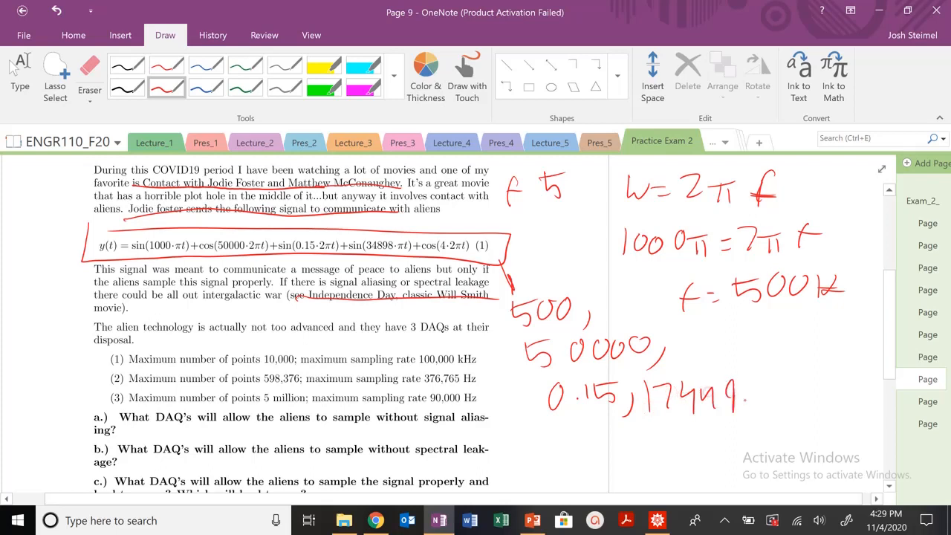
{"action": "left_click_drag", "start_coordinate": [739, 398], "coordinate": [746, 420]}
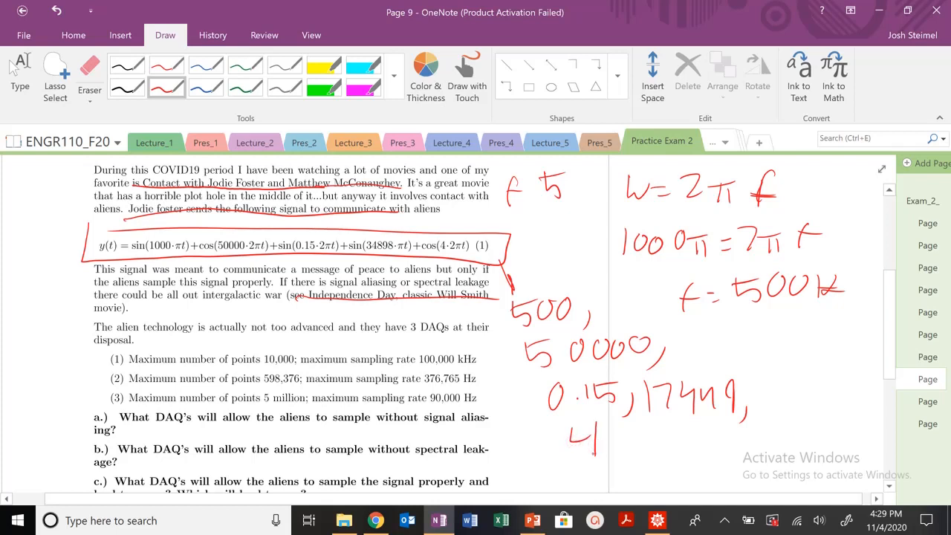
{"action": "scroll", "scroll_direction": "down", "scroll_amount": 3}
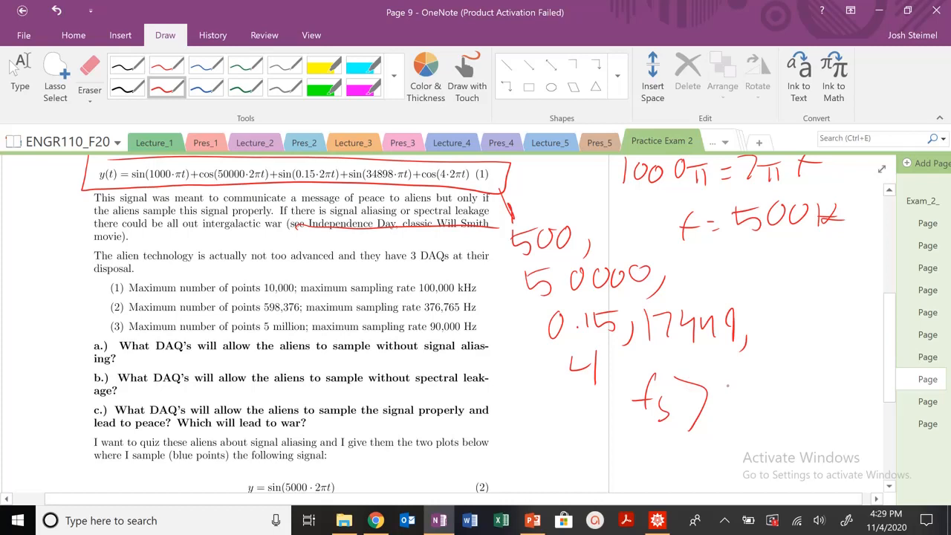
- Write fs > 100,000 Hz and begin the Δf line below it
{"action": "left_click_drag", "start_coordinate": [732, 401], "coordinate": [806, 416]}
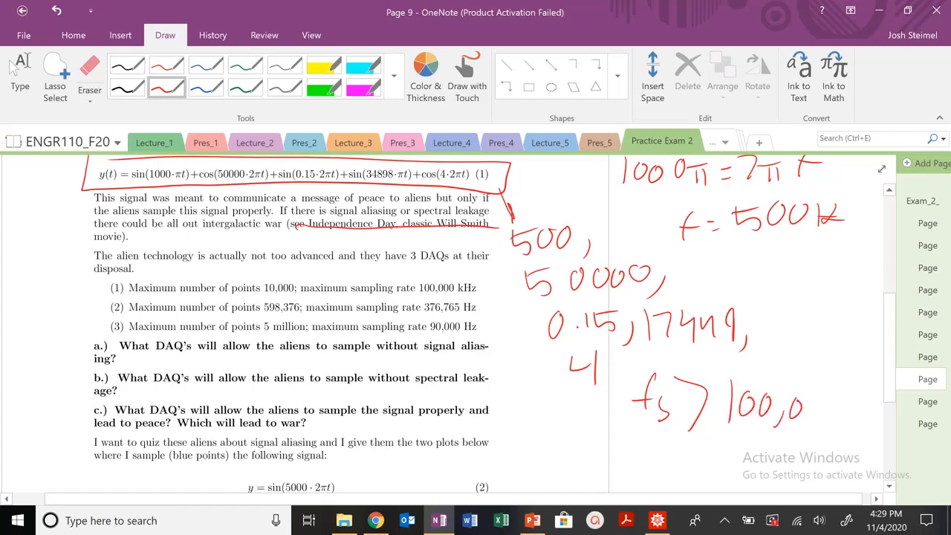
{"action": "left_click_drag", "start_coordinate": [795, 412], "coordinate": [876, 412]}
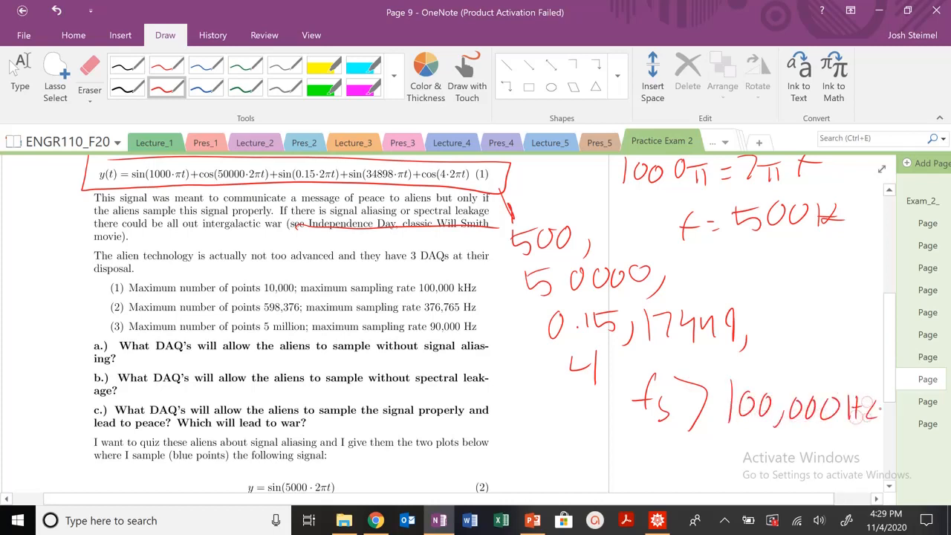
{"action": "left_click_drag", "start_coordinate": [553, 446], "coordinate": [602, 468]}
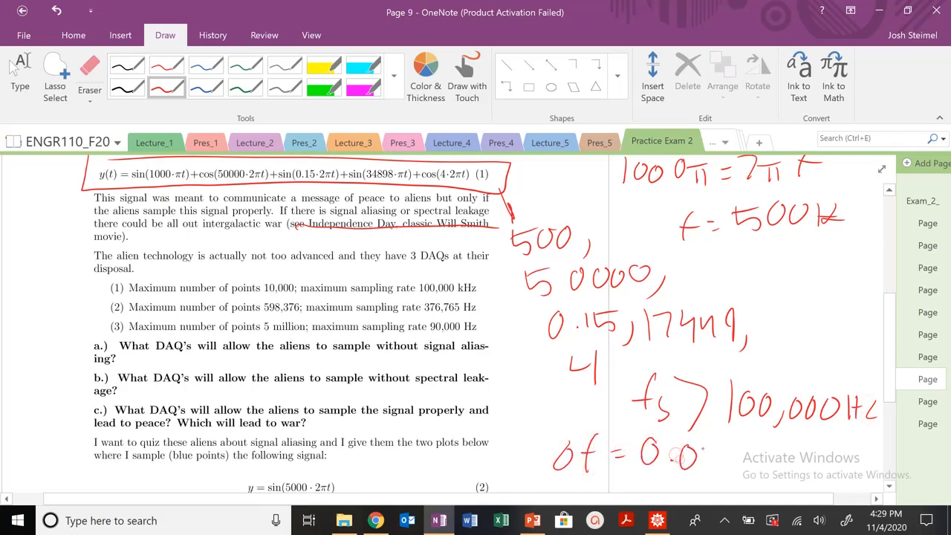
{"action": "left_click_drag", "start_coordinate": [691, 460], "coordinate": [713, 446]}
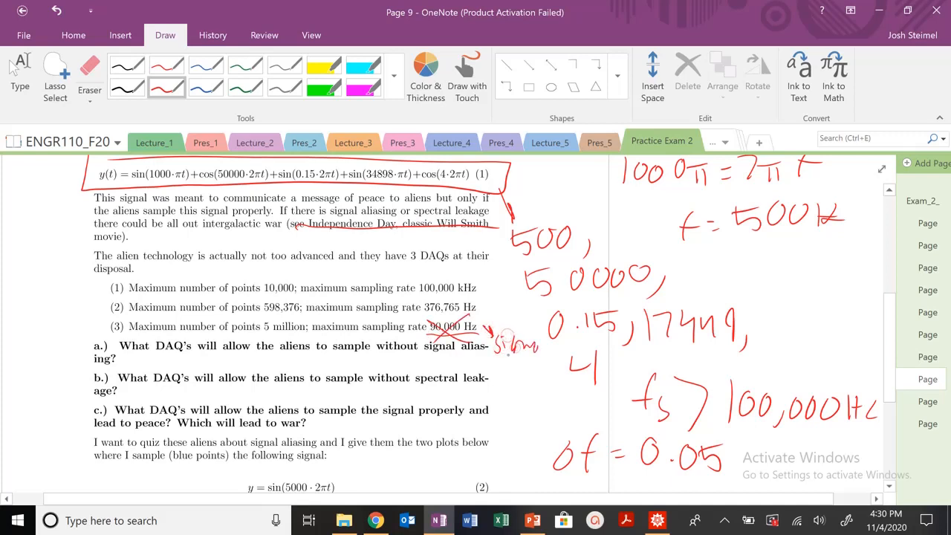
- Note 'signal aliasing' beside DAQ 3's crossed-out 90,000 Hz and stop inking
{"action": "left_click_drag", "start_coordinate": [479, 371], "coordinate": [543, 371]}
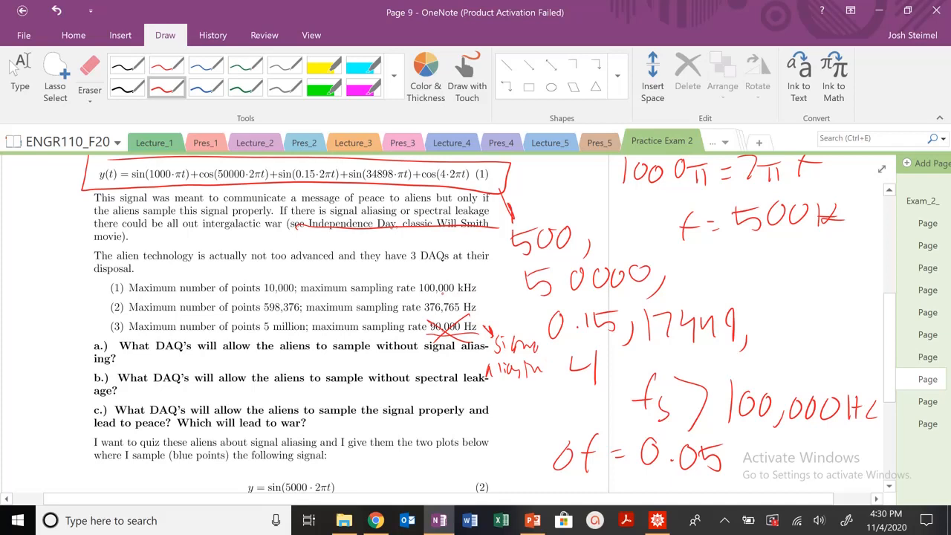
{"action": "left_click", "coordinate": [20, 76]}
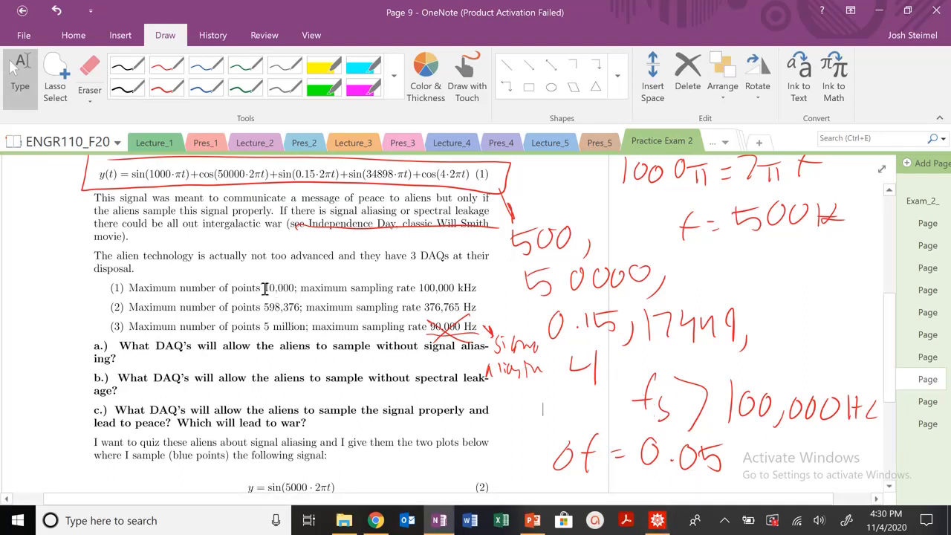
- In Mathematica, define fs = 100001 and deltaf = 0.05
{"action": "left_click", "coordinate": [657, 519]}
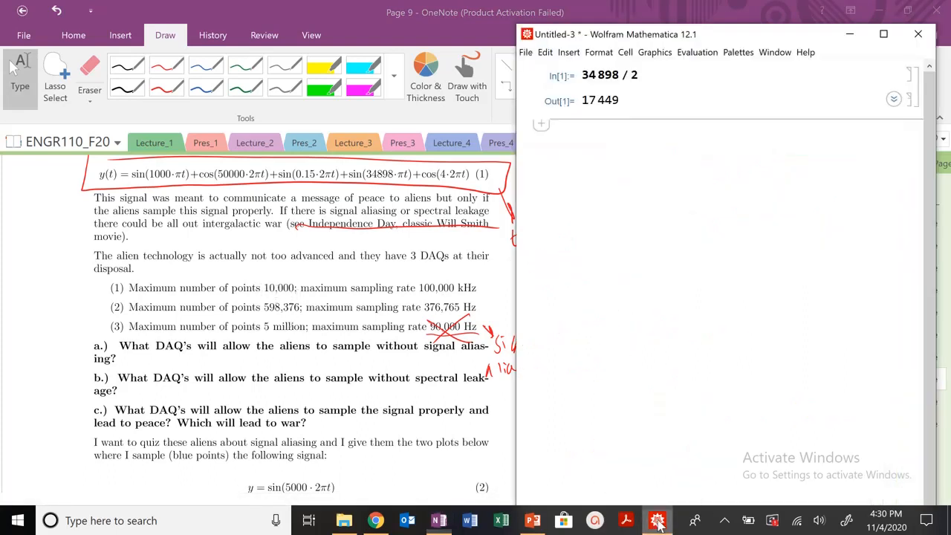
{"action": "mouse_move", "coordinate": [615, 211]}
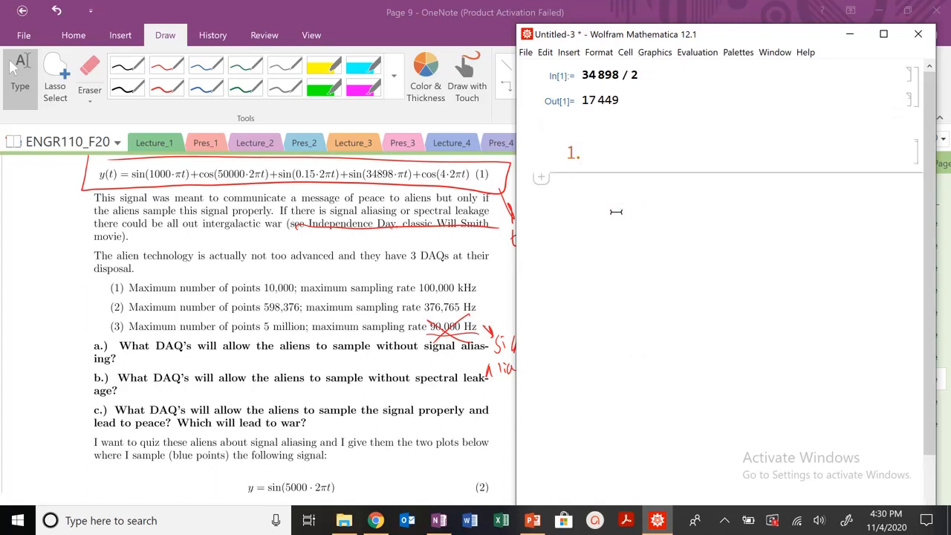
{"action": "mouse_move", "coordinate": [453, 272]}
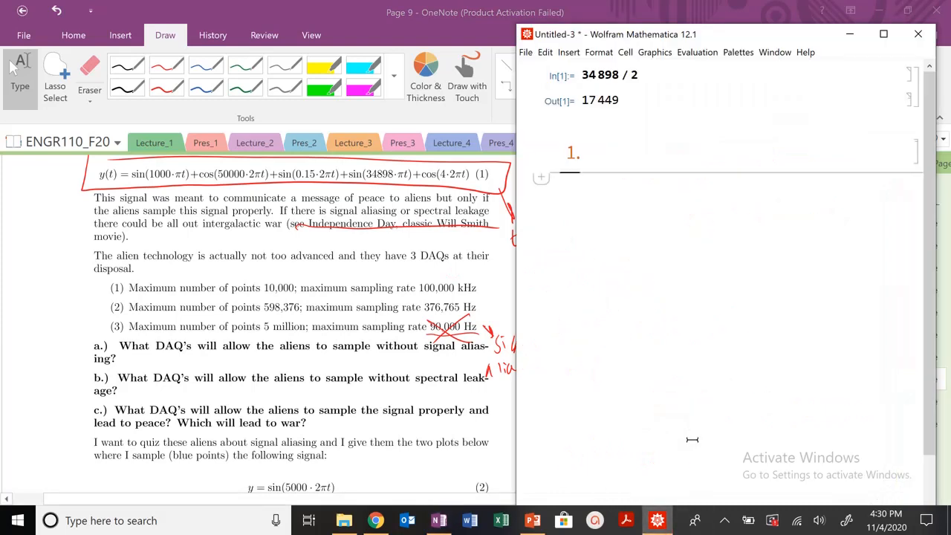
{"action": "type", "text": "fs"}
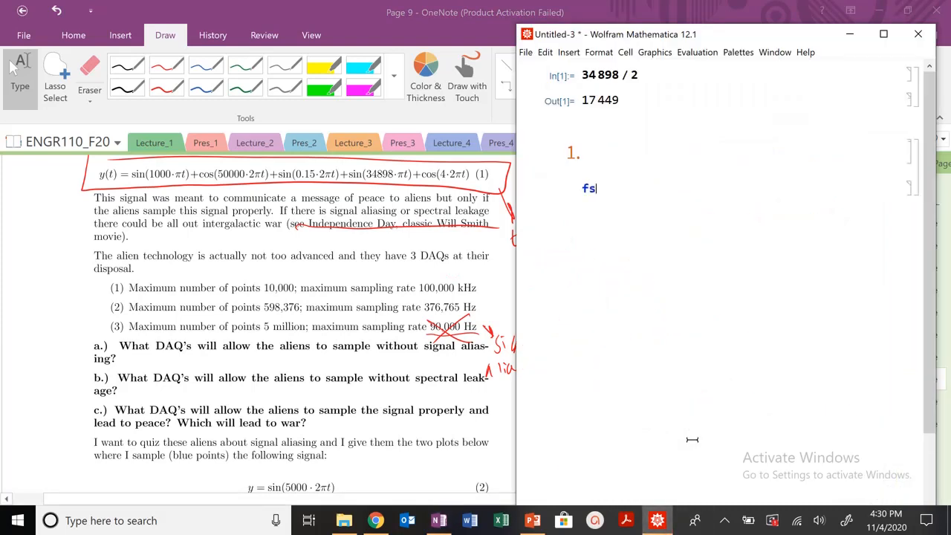
{"action": "type", "text": "= 100"}
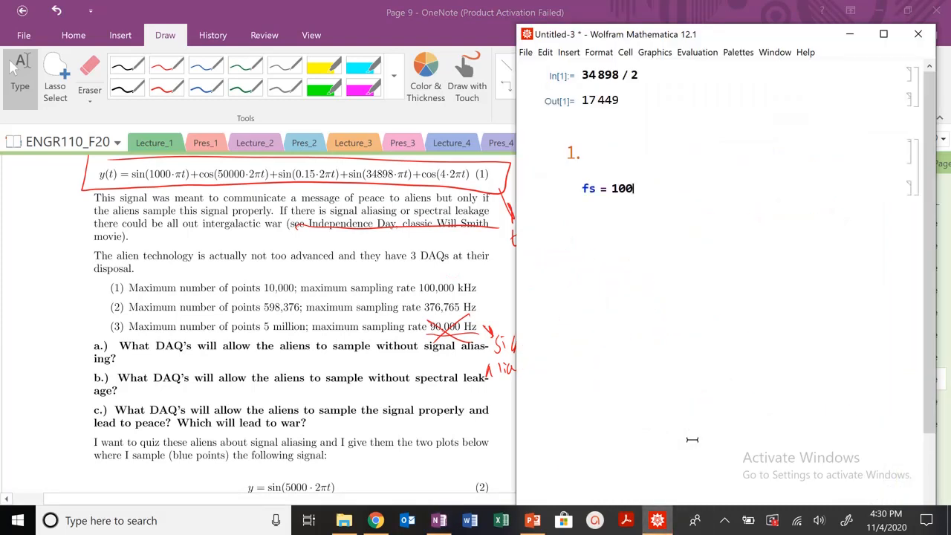
{"action": "type", "text": "001"}
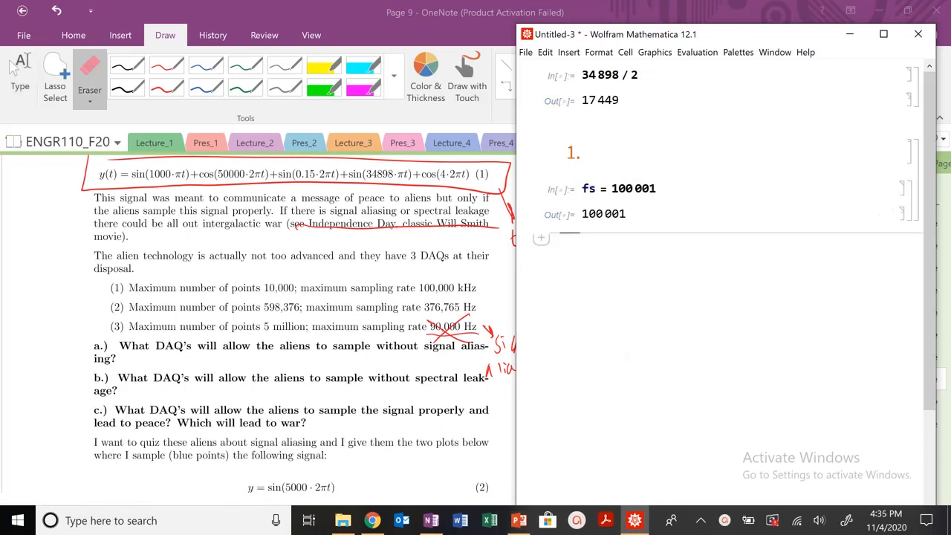
{"action": "type", "text": "delt"}
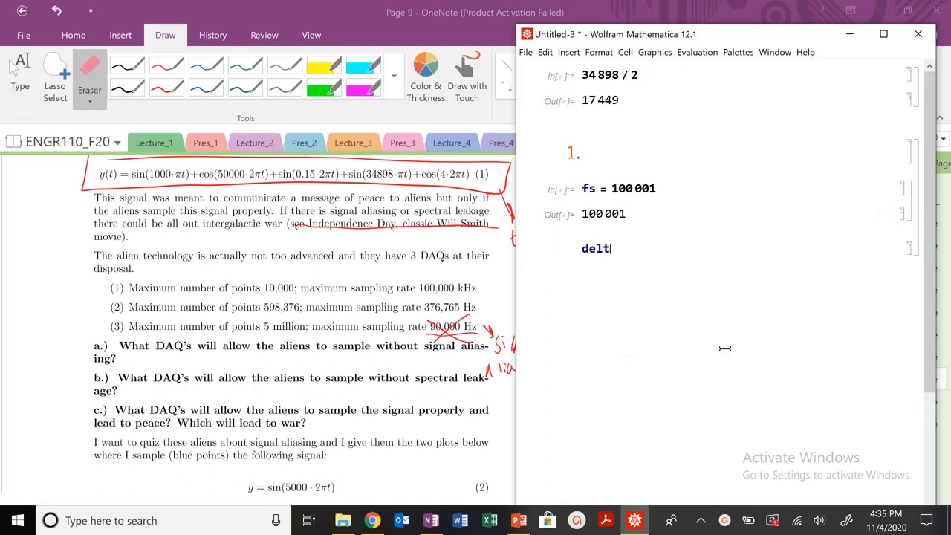
{"action": "type", "text": "af = 0.05"}
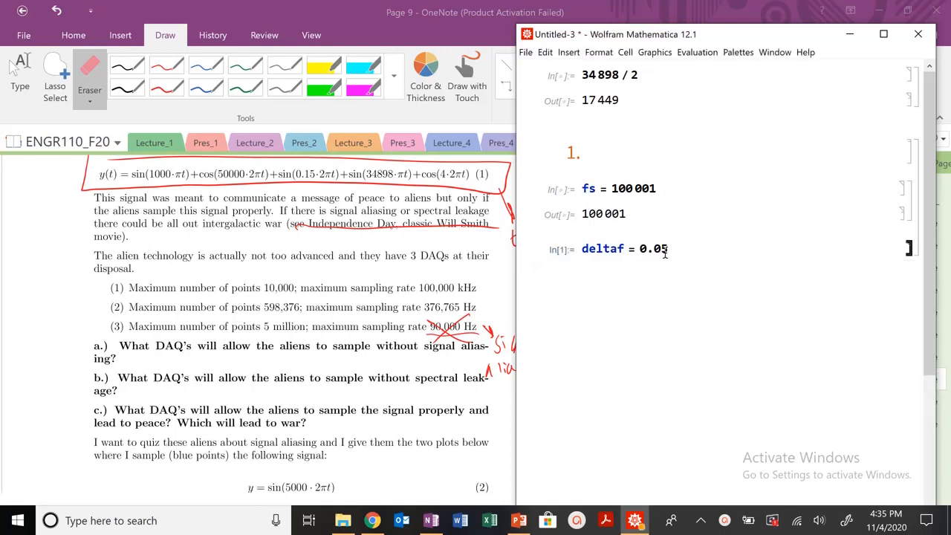
{"action": "key", "text": "shift+Return"}
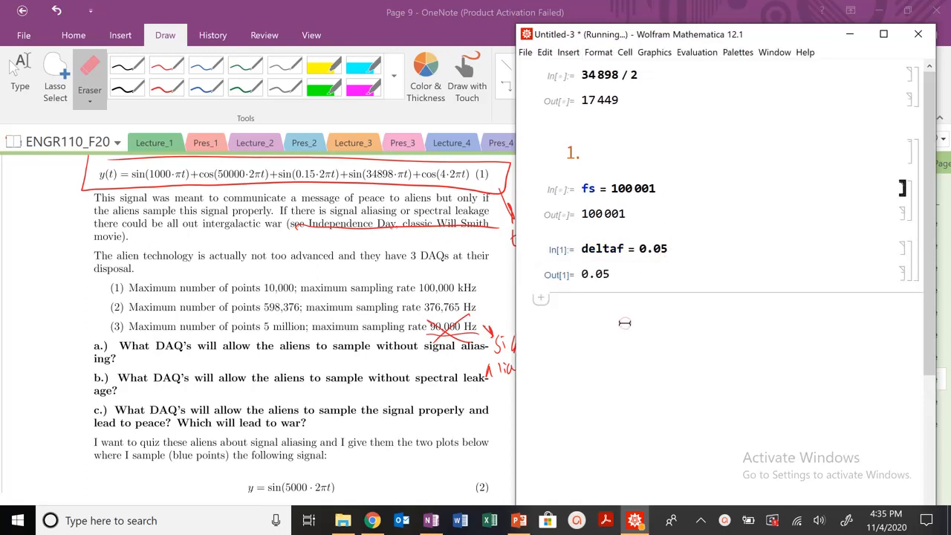
- Evaluate Solve[deltaf == fs/bigN, bigN] to get bigN ≈ 2.00002×10^6
{"action": "type", "text": "Solve"}
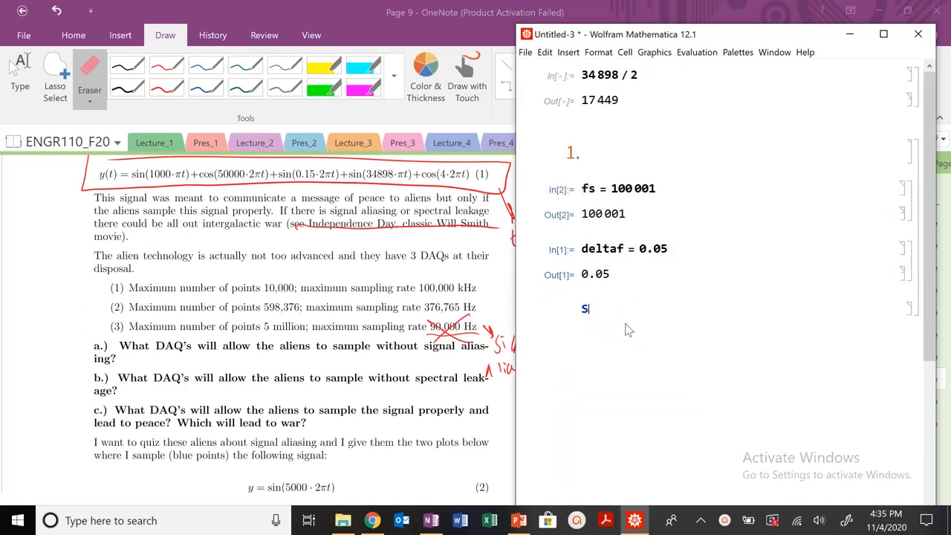
{"action": "type", "text": "olve["}
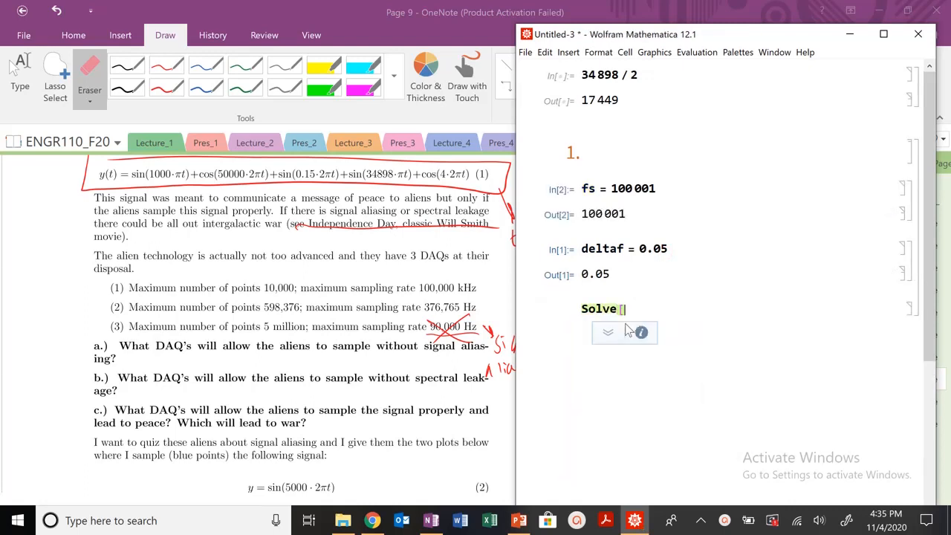
{"action": "type", "text": "deltaf"}
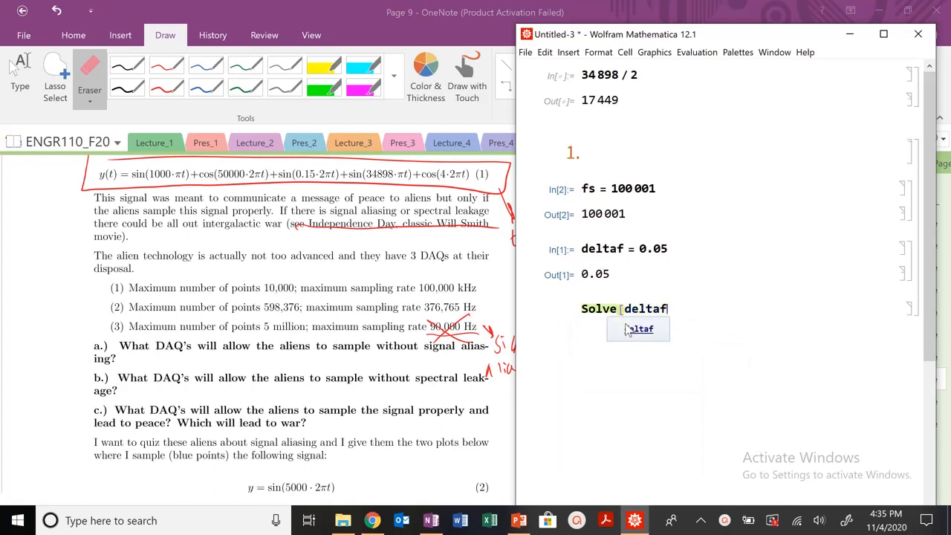
{"action": "type", "text": "== fs /"}
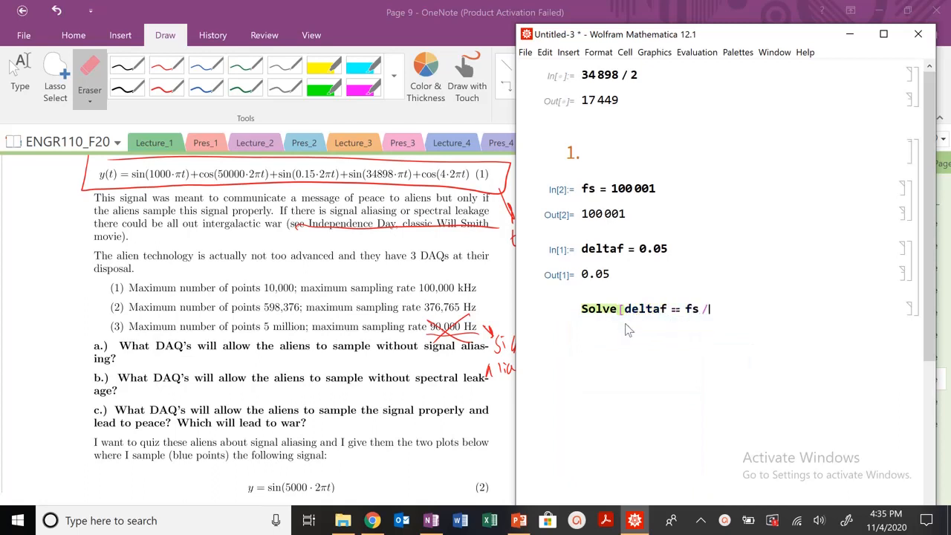
{"action": "type", "text": "bigN]"}
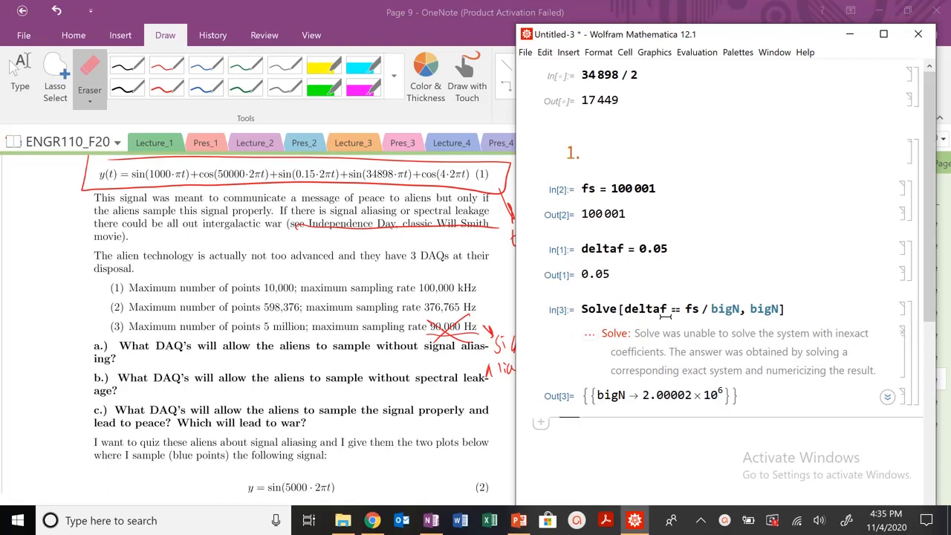
{"action": "mouse_move", "coordinate": [694, 305]}
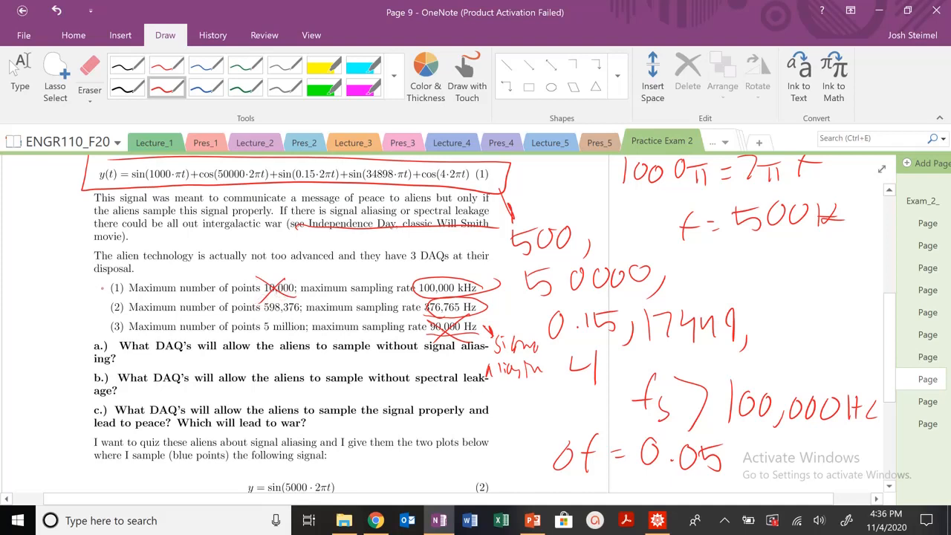
- Draw a red arrow and X on DAQ (1), checking the Mathematica results
{"action": "left_click_drag", "start_coordinate": [78, 290], "coordinate": [108, 286]}
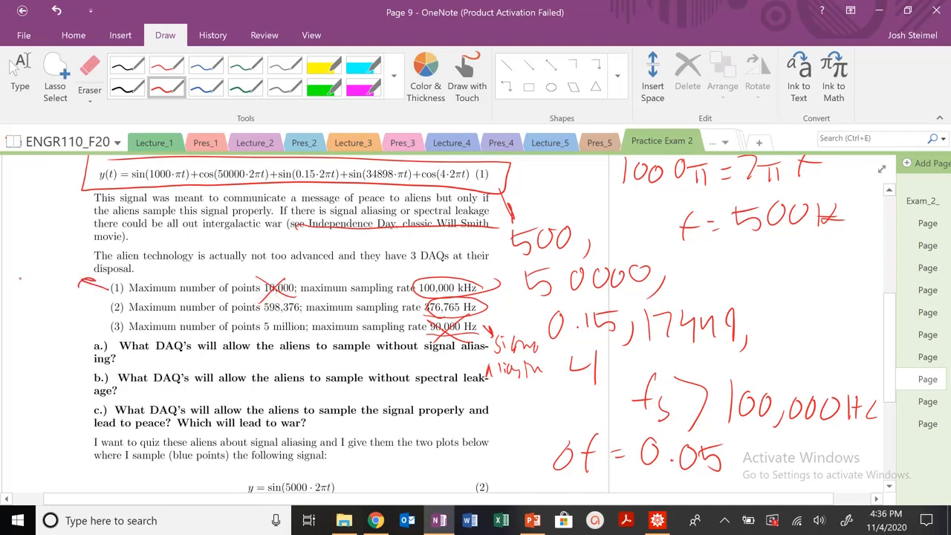
{"action": "left_click_drag", "start_coordinate": [9, 260], "coordinate": [41, 286]}
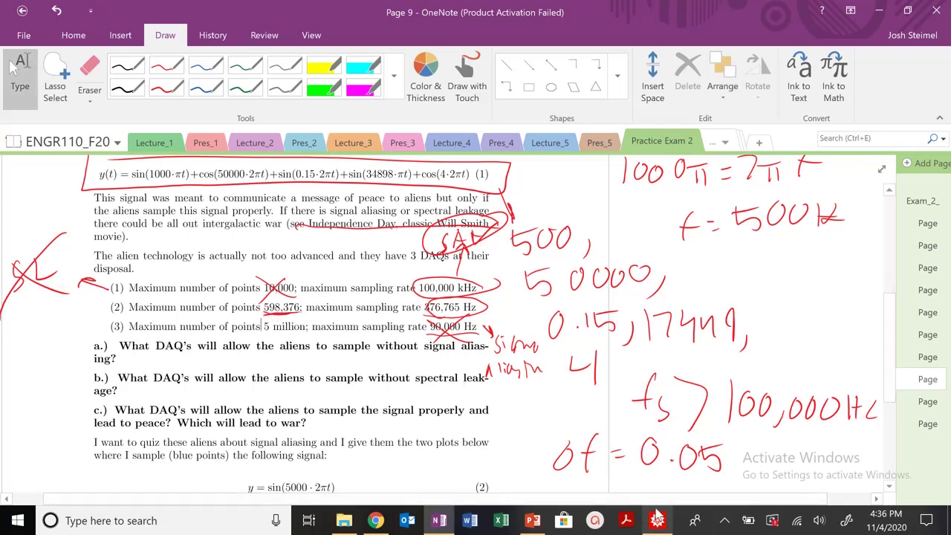
{"action": "left_click", "coordinate": [656, 519]}
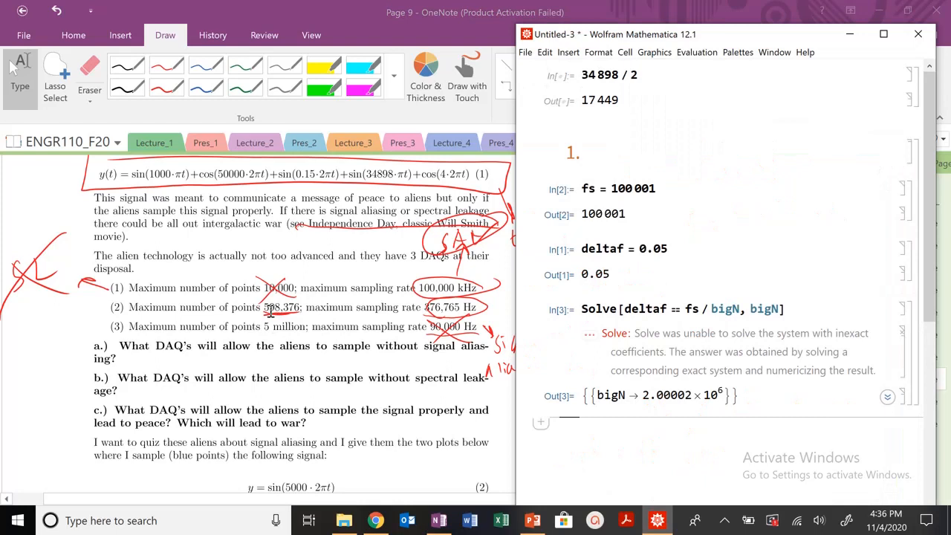
{"action": "mouse_move", "coordinate": [285, 320]}
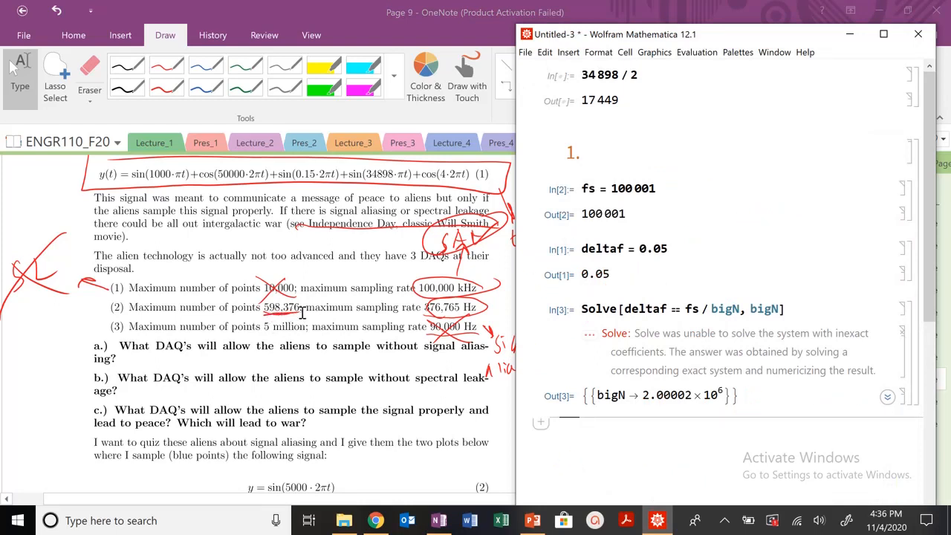
{"action": "mouse_move", "coordinate": [370, 328]}
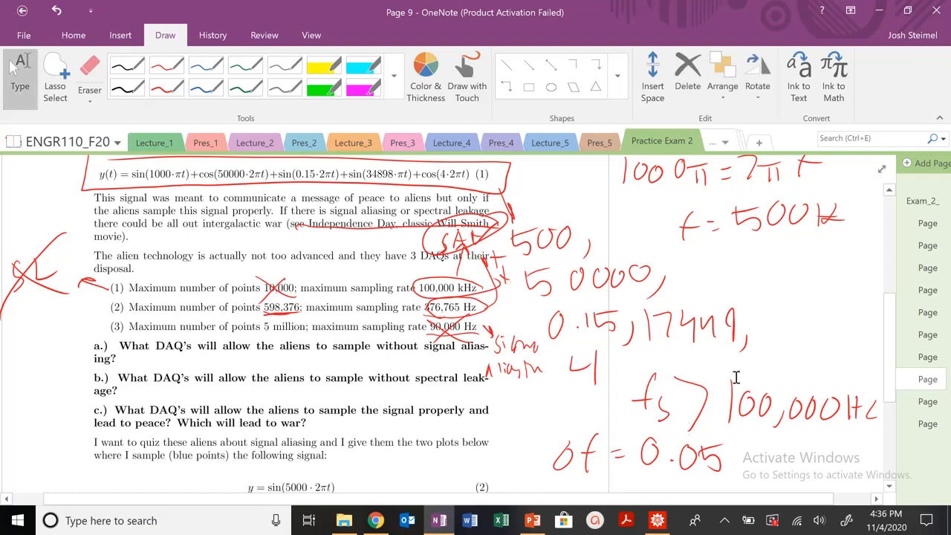
{"action": "left_click", "coordinate": [657, 520]}
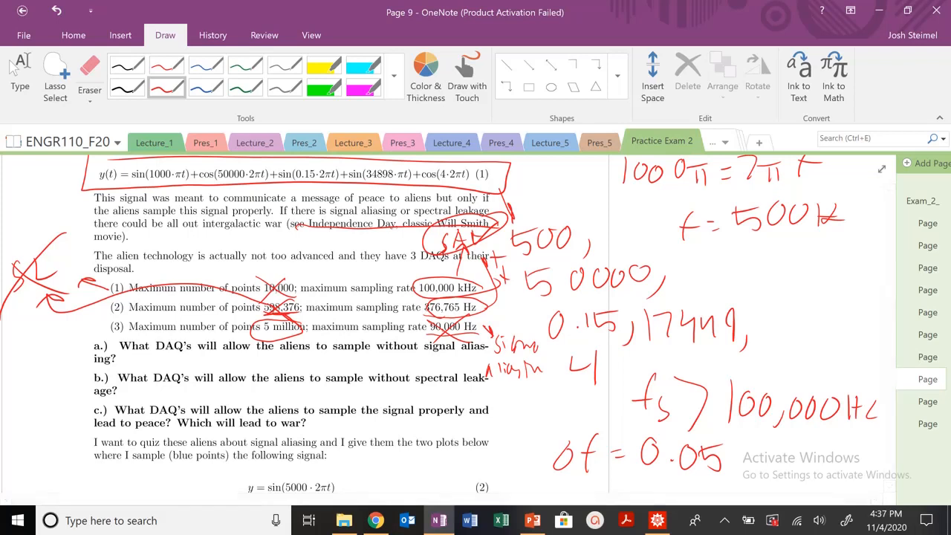
- Write fsignal = 5000 Hz beside part d and underline fs, Δt and apparent frequency
{"action": "scroll", "scroll_direction": "down", "scroll_amount": 3}
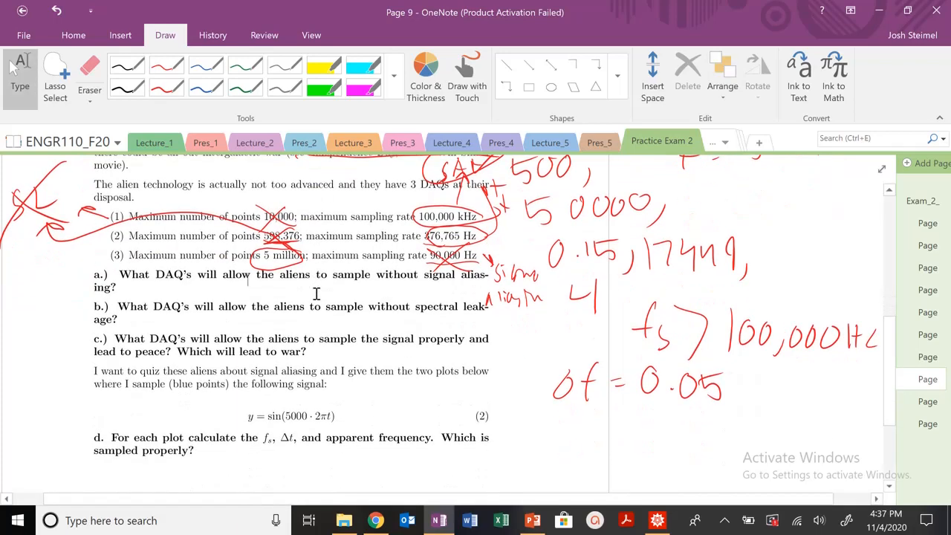
{"action": "scroll", "scroll_direction": "down", "scroll_amount": 3}
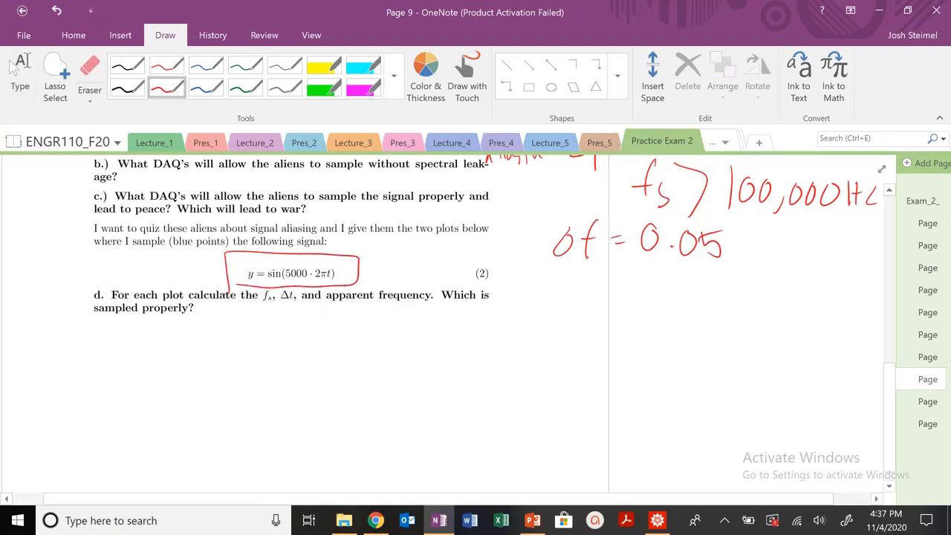
{"action": "left_click_drag", "start_coordinate": [531, 297], "coordinate": [523, 323]}
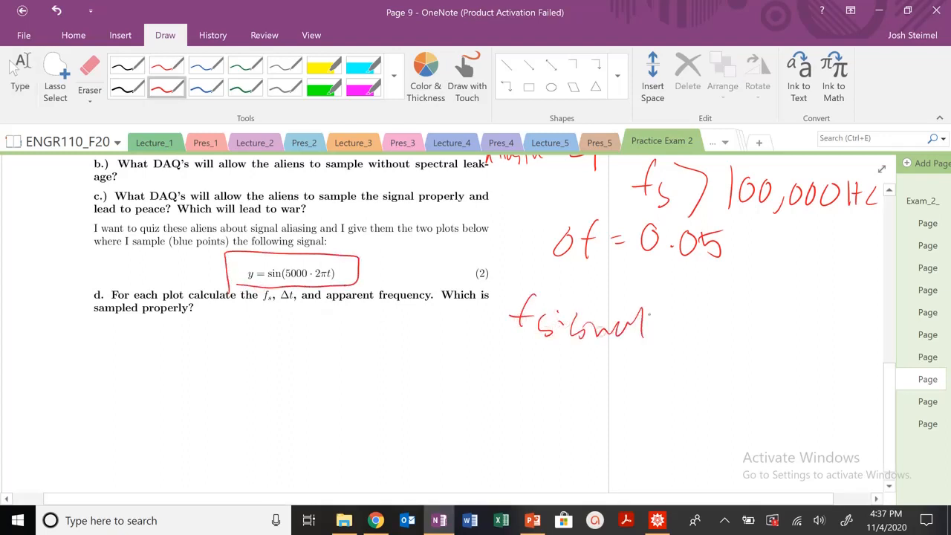
{"action": "left_click_drag", "start_coordinate": [654, 327], "coordinate": [728, 327]}
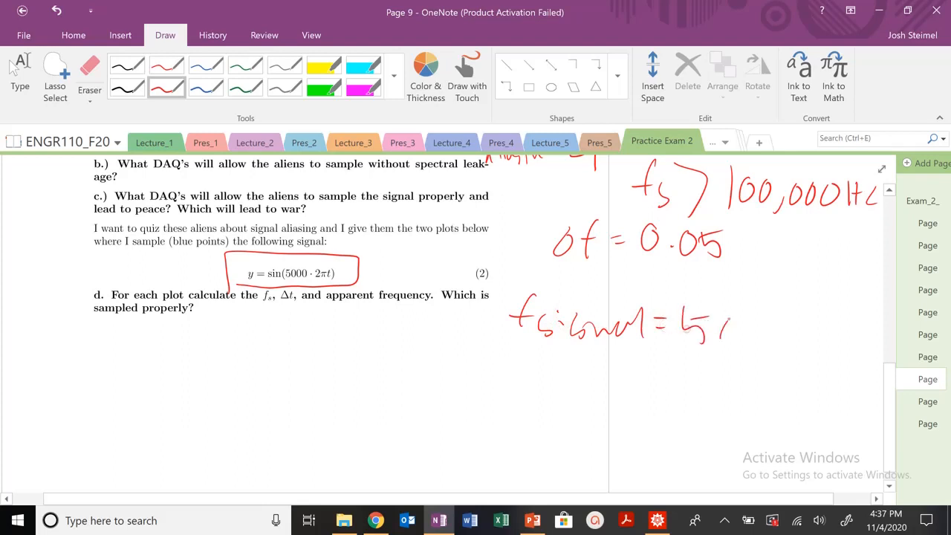
{"action": "left_click_drag", "start_coordinate": [713, 331], "coordinate": [817, 335]}
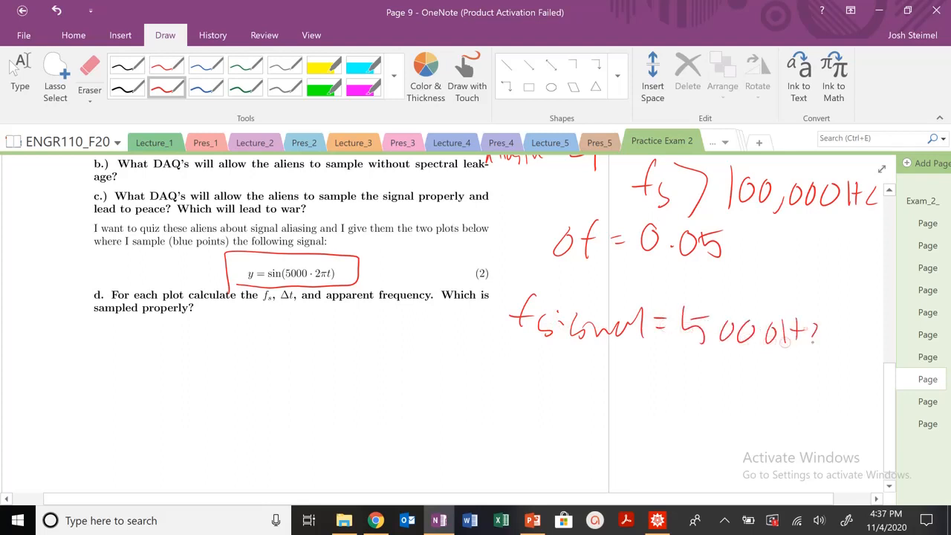
{"action": "left_click", "coordinate": [828, 326]}
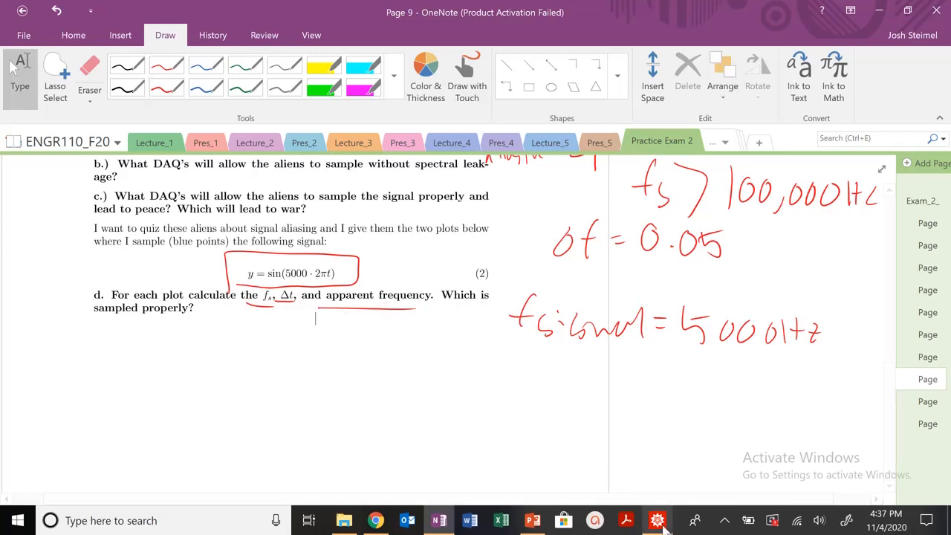
{"action": "left_click", "coordinate": [656, 520]}
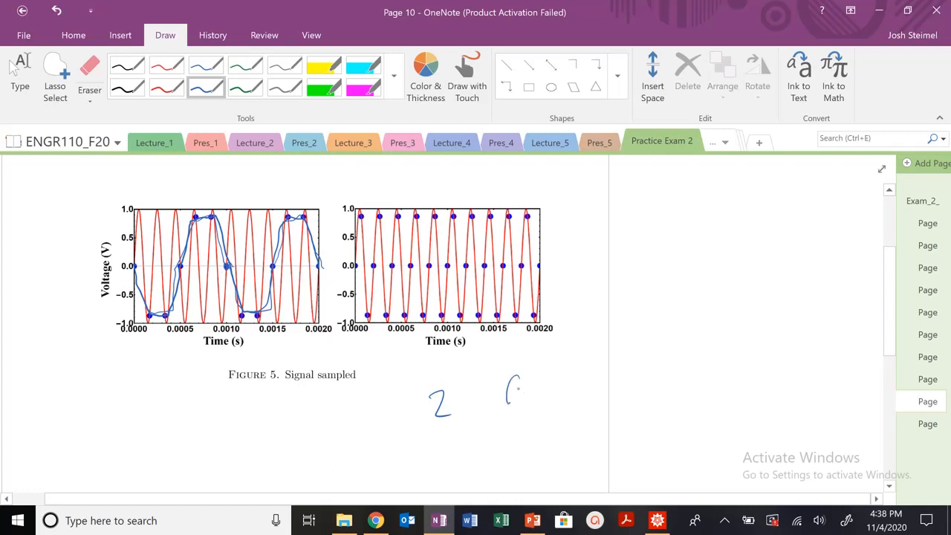
- Write 0.002 beside the 2, then T = 0.001 and fapp = 1/T in blue
{"action": "left_click_drag", "start_coordinate": [508, 393], "coordinate": [594, 386]}
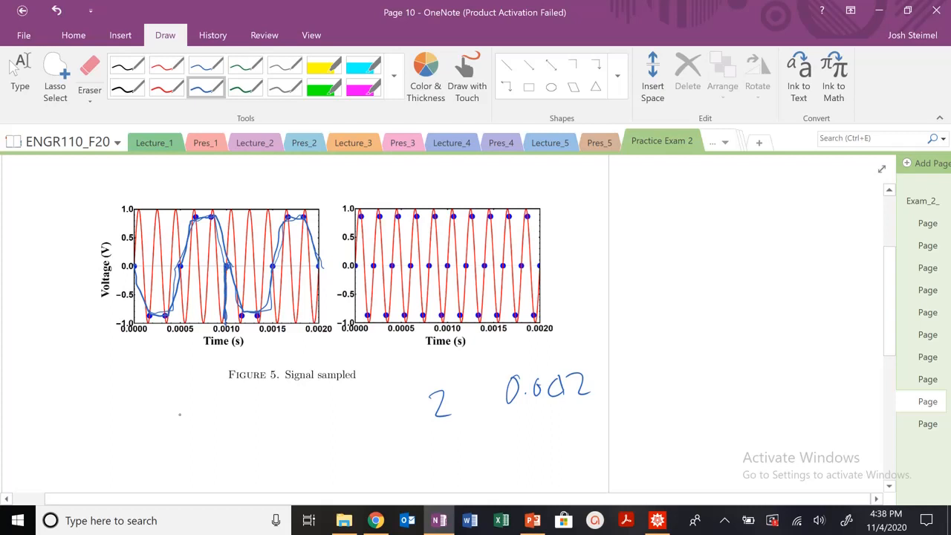
{"action": "left_click_drag", "start_coordinate": [162, 397], "coordinate": [184, 420]}
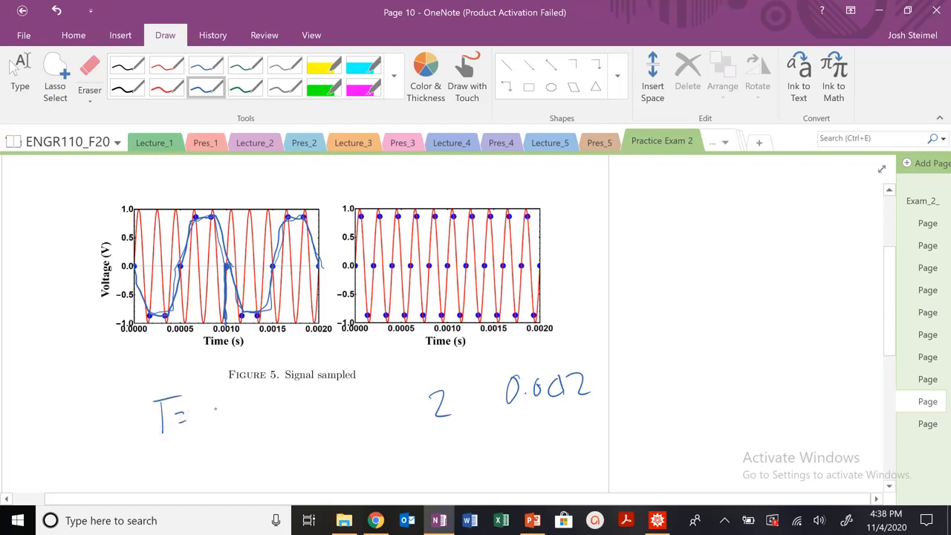
{"action": "left_click_drag", "start_coordinate": [197, 412], "coordinate": [279, 412]}
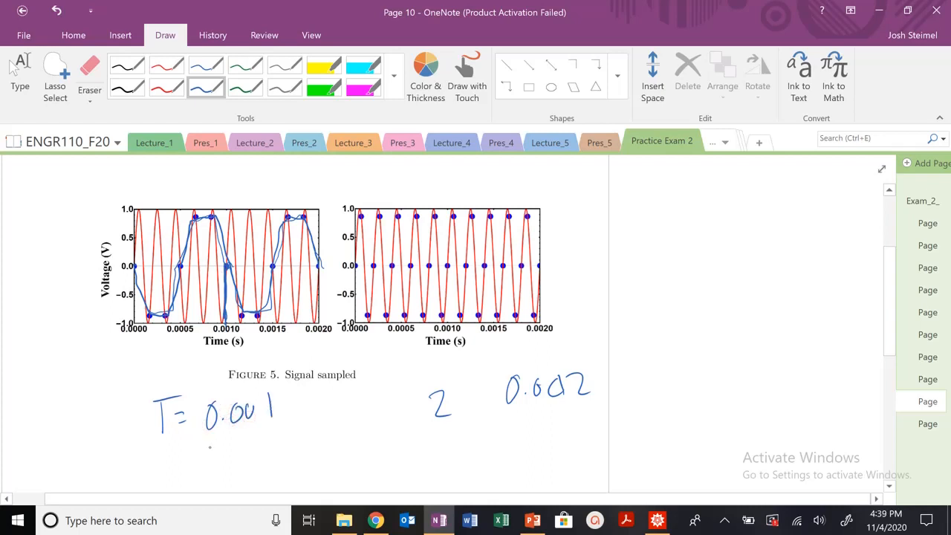
{"action": "left_click_drag", "start_coordinate": [193, 457], "coordinate": [238, 460]}
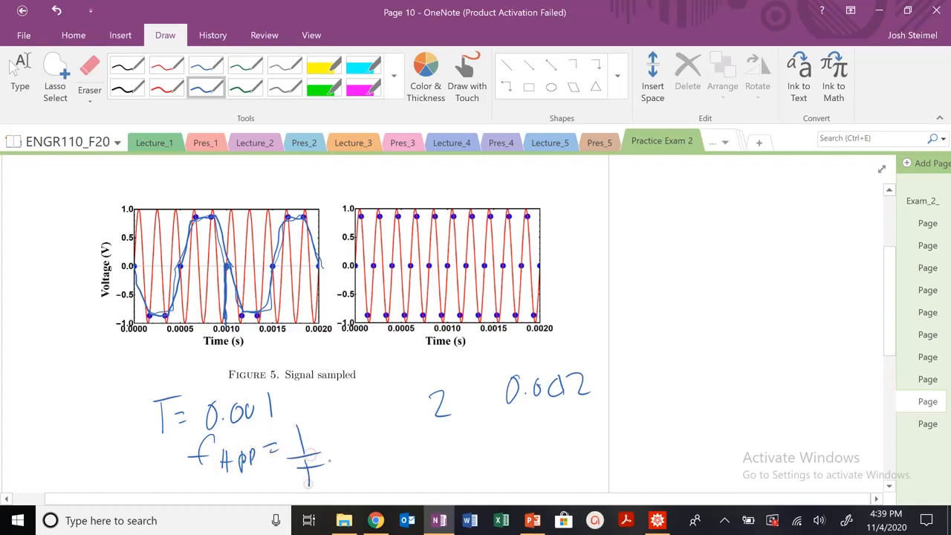
- Evaluate deltat = 0.002/12 in the Mathematica notebook, giving 0.000166667
{"action": "left_click", "coordinate": [656, 520]}
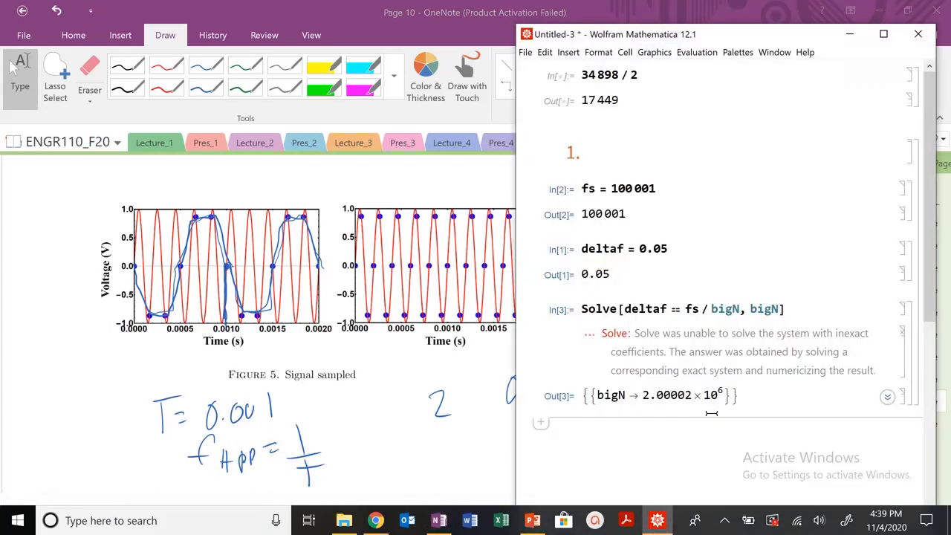
{"action": "type", "text": "1 /"}
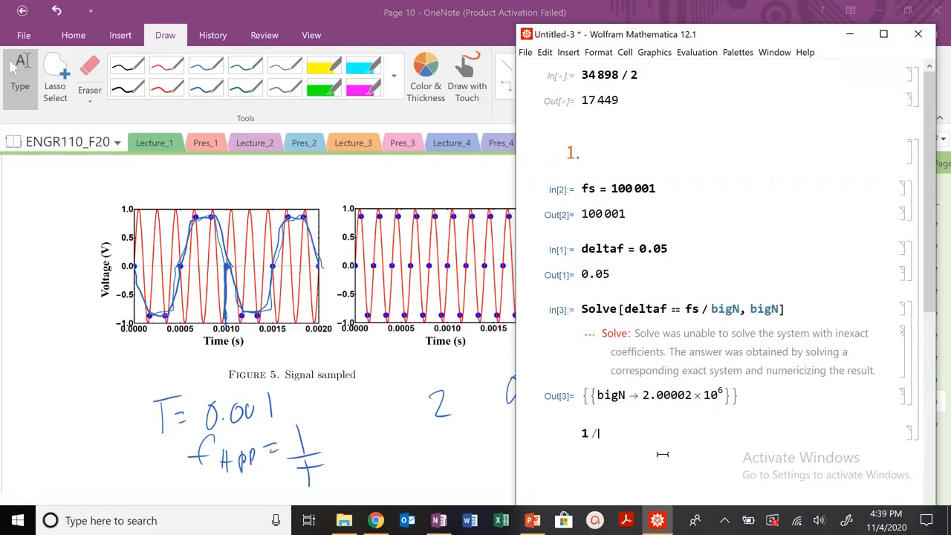
{"action": "type", "text": "0.00"}
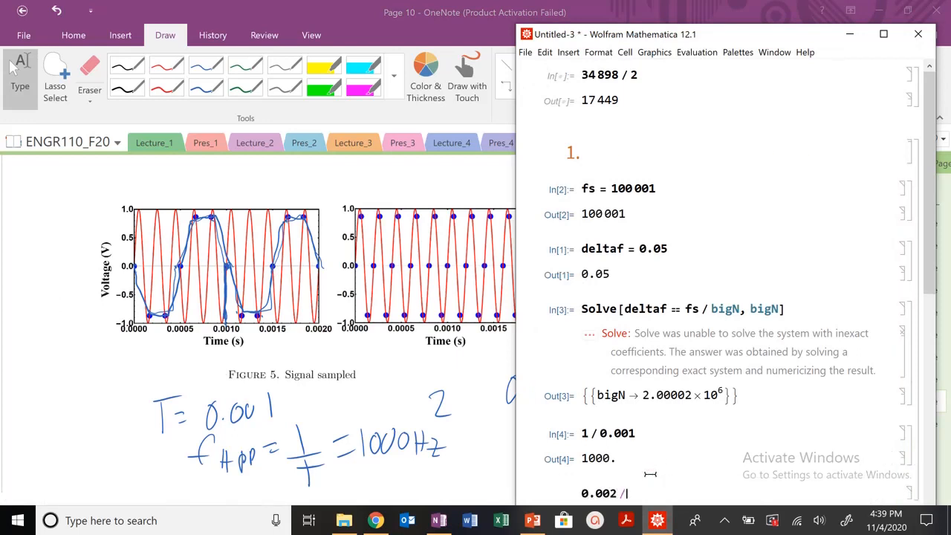
{"action": "type", "text": "12"}
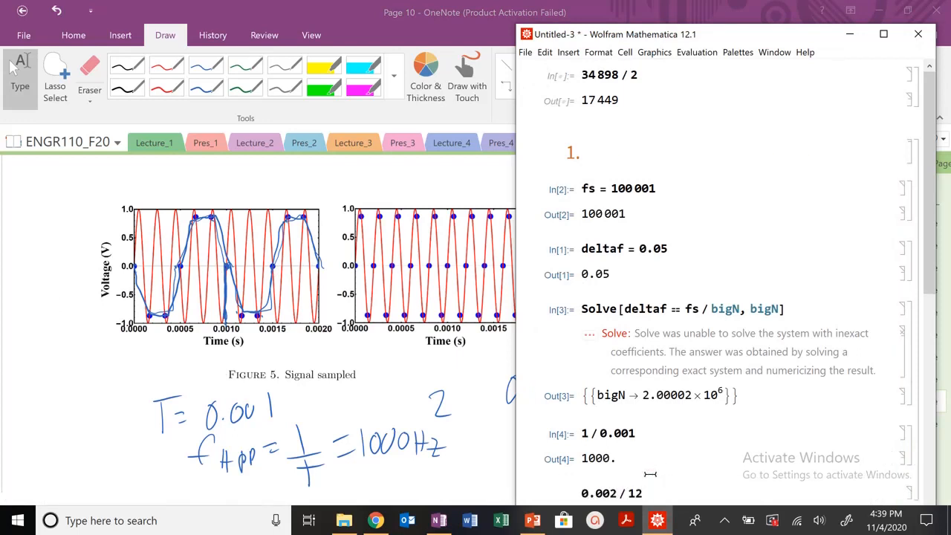
{"action": "scroll", "scroll_direction": "down", "scroll_amount": 3}
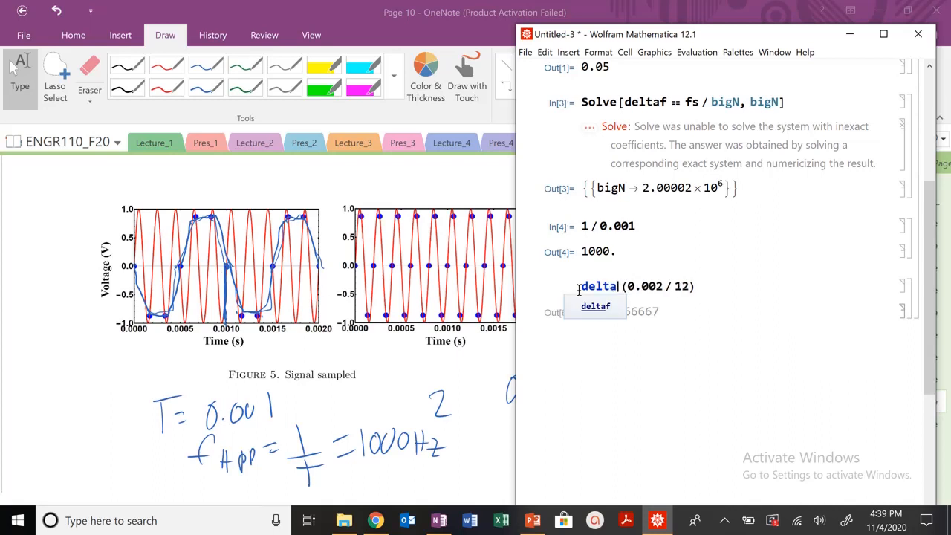
{"action": "key", "text": "shift+Return"}
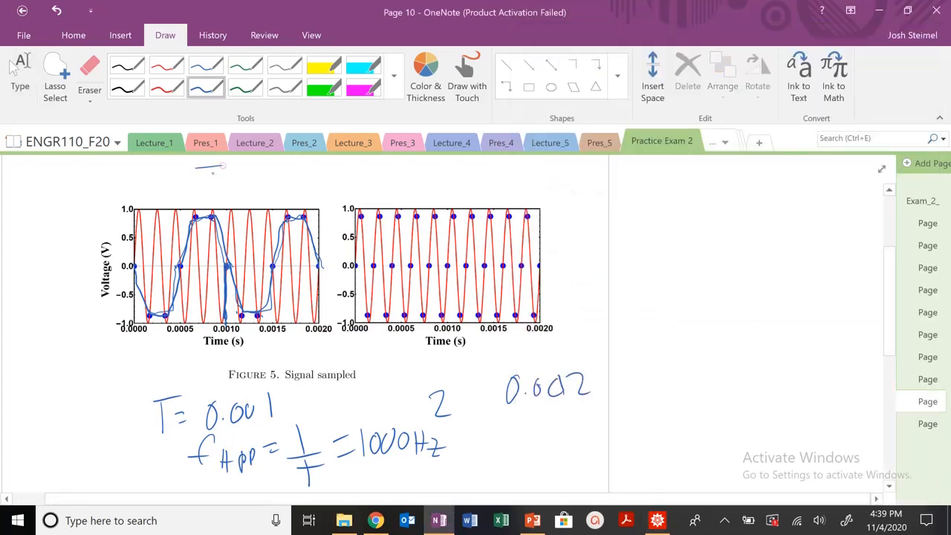
- Write T = NΔt above the plots in blue ink and type fs = 1/deltat in Mathematica
{"action": "left_click_drag", "start_coordinate": [201, 178], "coordinate": [312, 178]}
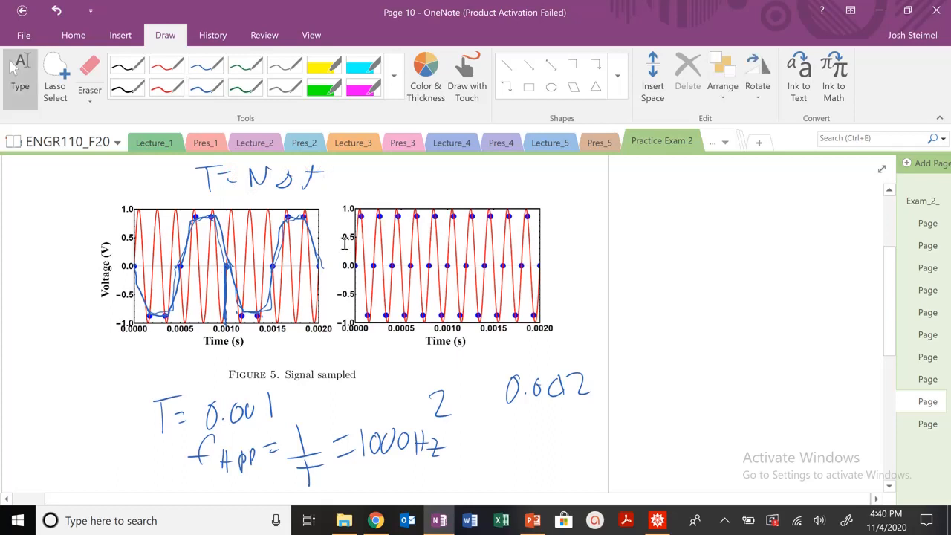
{"action": "left_click", "coordinate": [657, 520]}
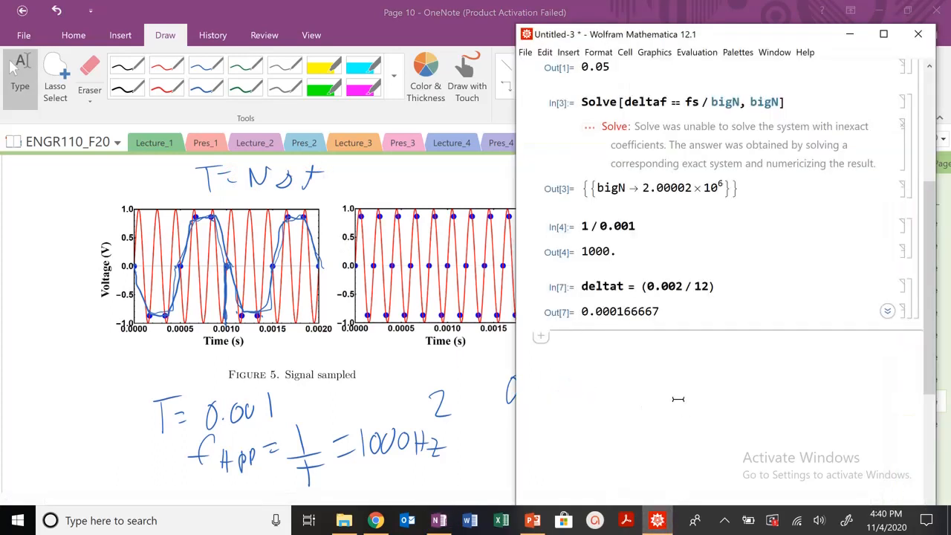
{"action": "type", "text": "fs = 1 /"}
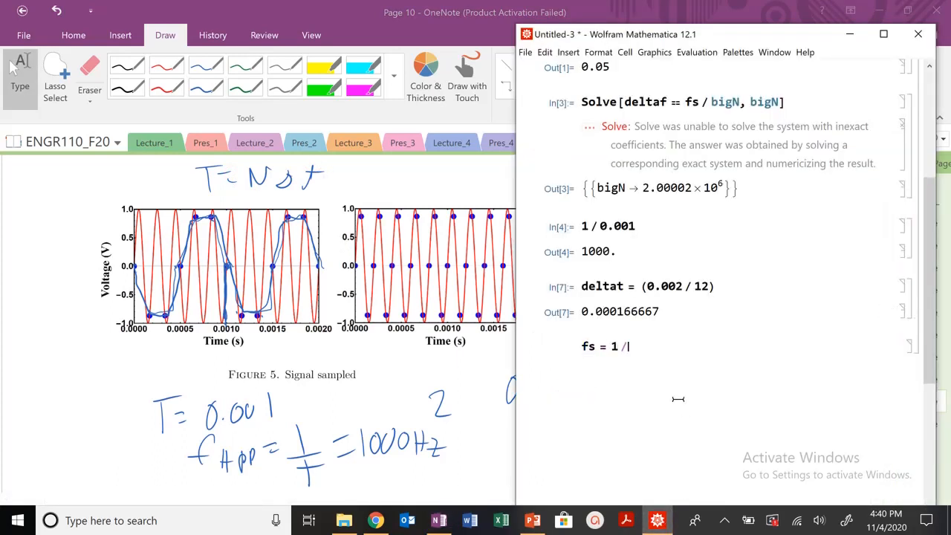
{"action": "type", "text": "deltat"}
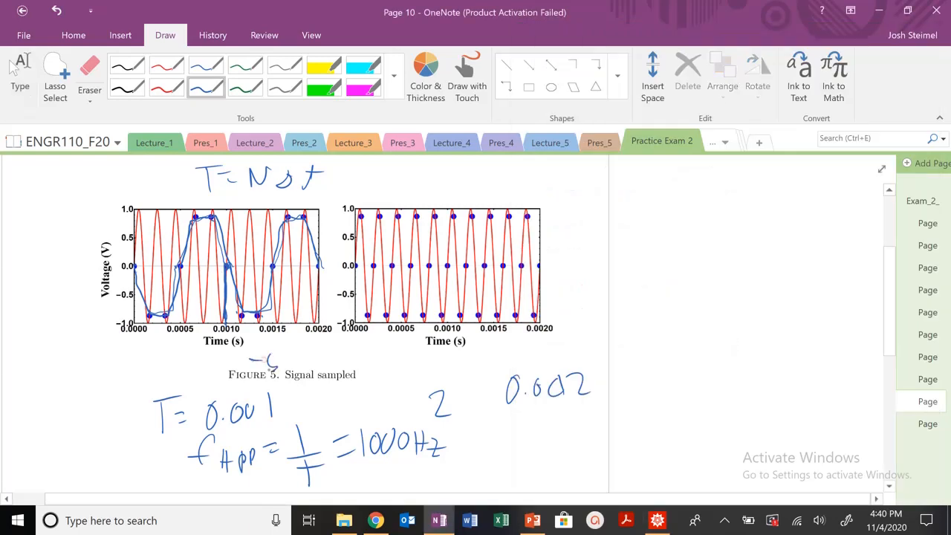
- Write fs = 6000 Hz below the left plot, draw a separating curve, and open page 9
{"action": "left_click_drag", "start_coordinate": [256, 360], "coordinate": [312, 372]}
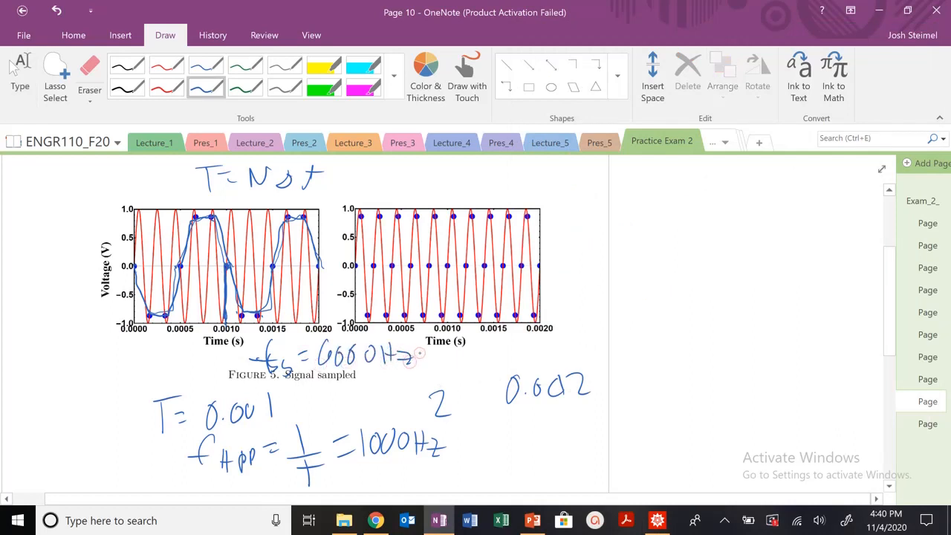
{"action": "left_click_drag", "start_coordinate": [355, 172], "coordinate": [460, 472]}
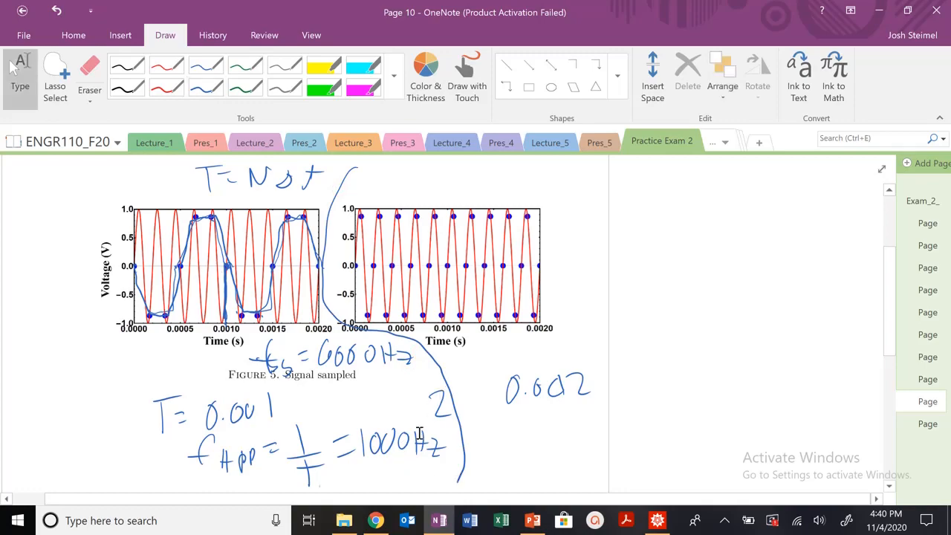
{"action": "left_click", "coordinate": [927, 379]}
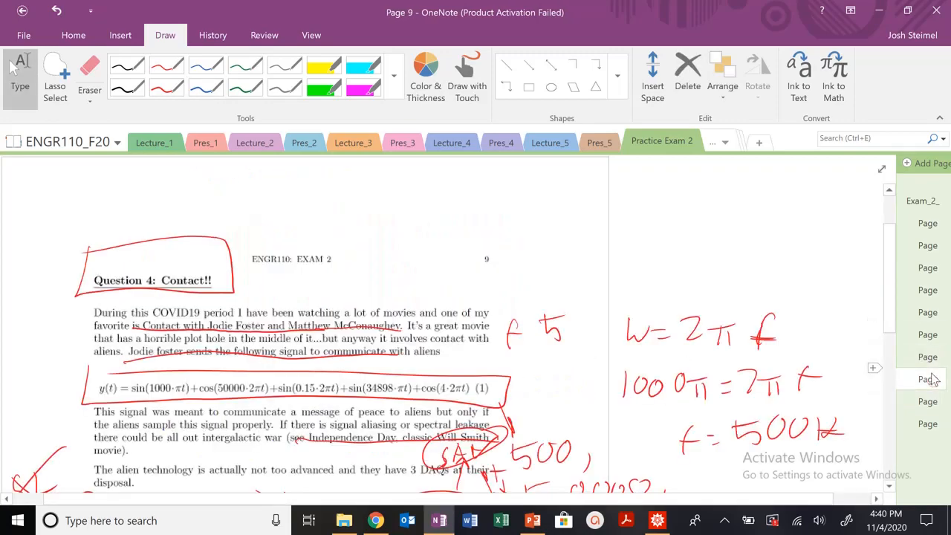
- Scroll page 9 down to part d, then return to page 10's sampled-signal plots
{"action": "scroll", "scroll_direction": "down", "scroll_amount": 3}
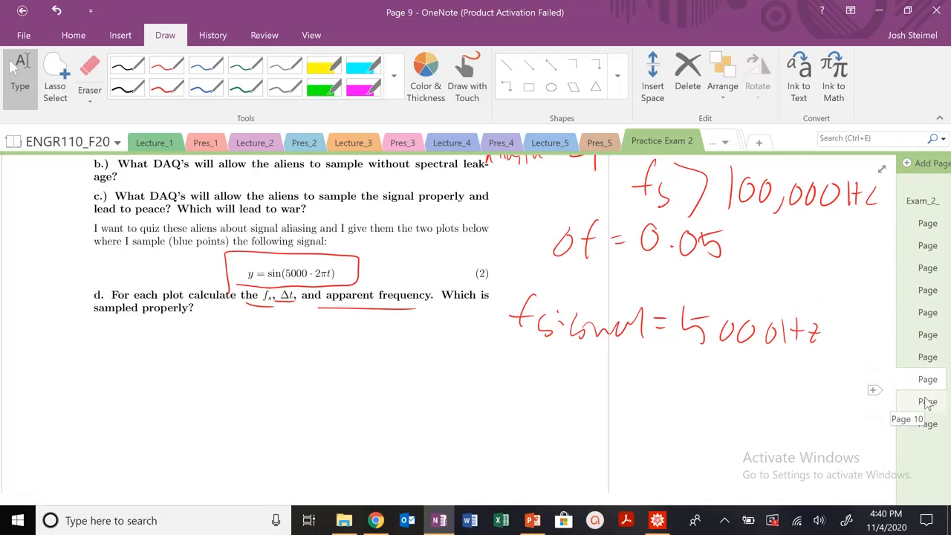
{"action": "left_click", "coordinate": [926, 401]}
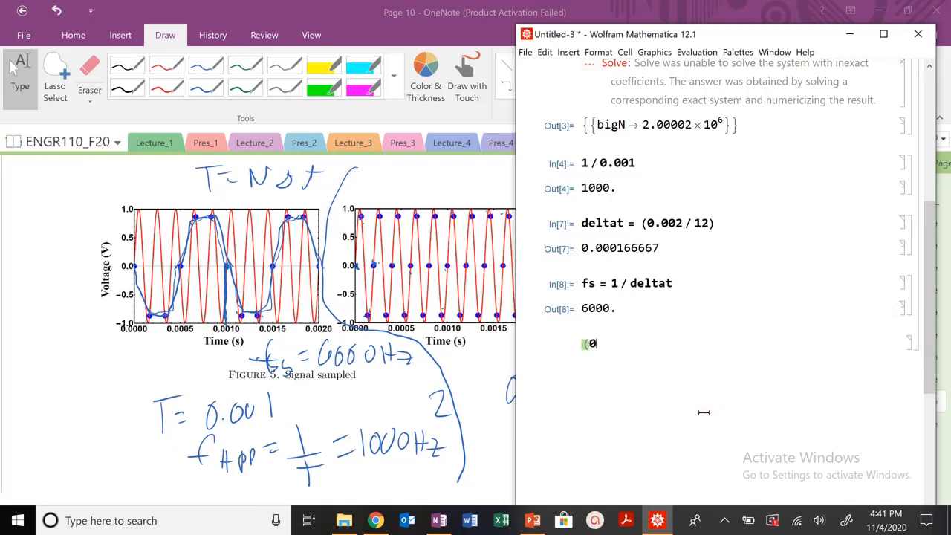
- Change deltat to 0.002/30, quit and restart the kernel, and begin fs = 1/deltat
{"action": "type", "text": ".002 / 30)"}
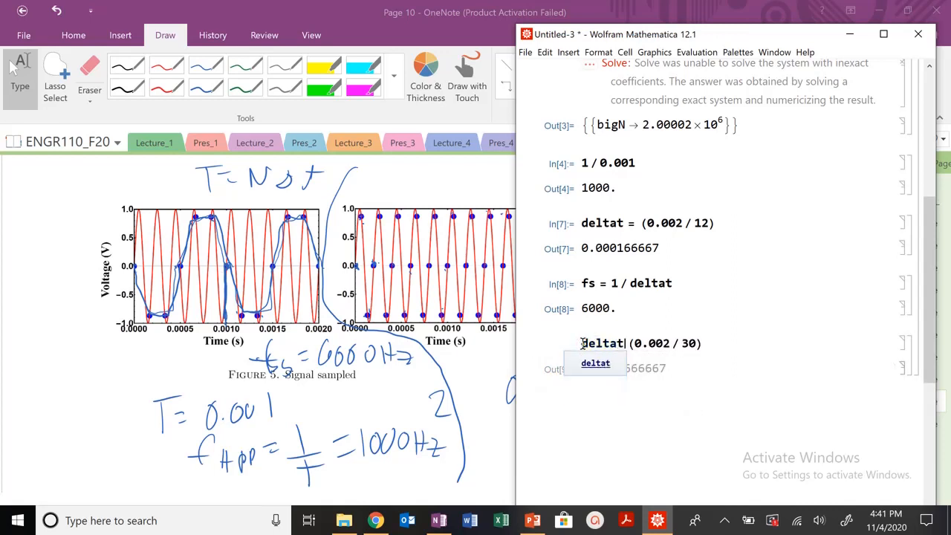
{"action": "left_click", "coordinate": [696, 52]}
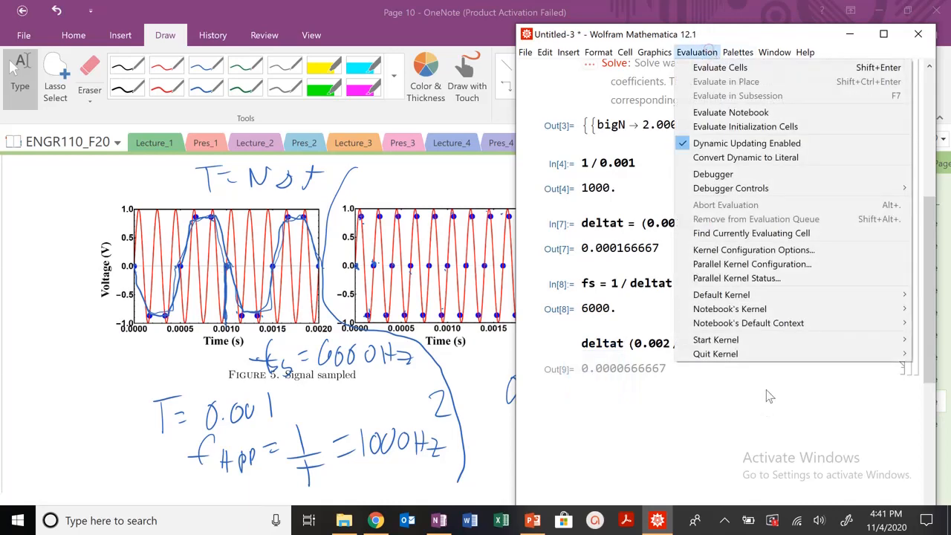
{"action": "left_click", "coordinate": [715, 354]}
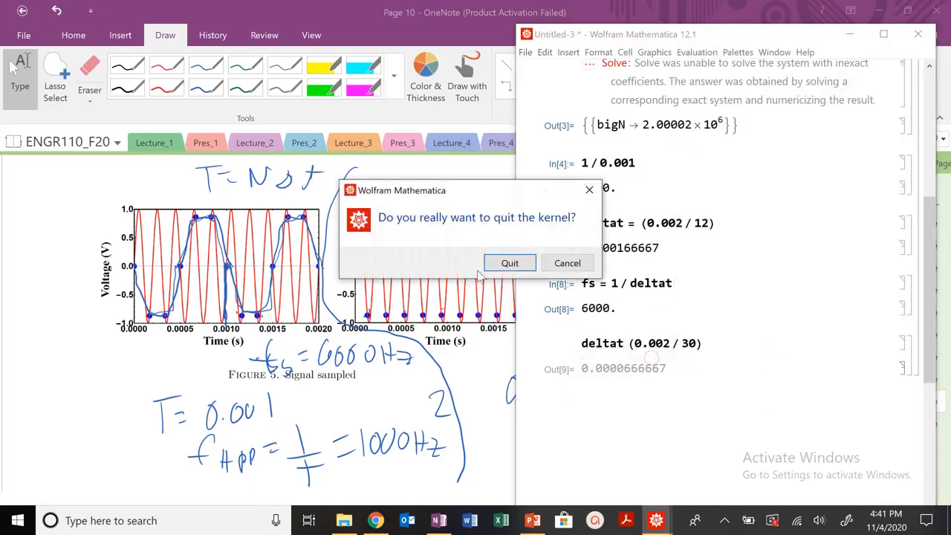
{"action": "left_click", "coordinate": [510, 263]}
{"action": "type", "text": " ="}
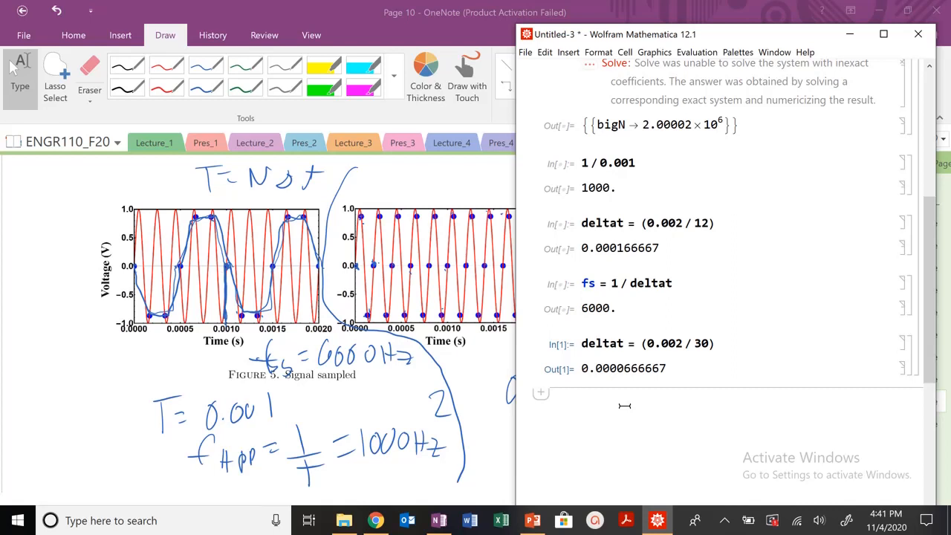
{"action": "type", "text": "fs = 1/d"}
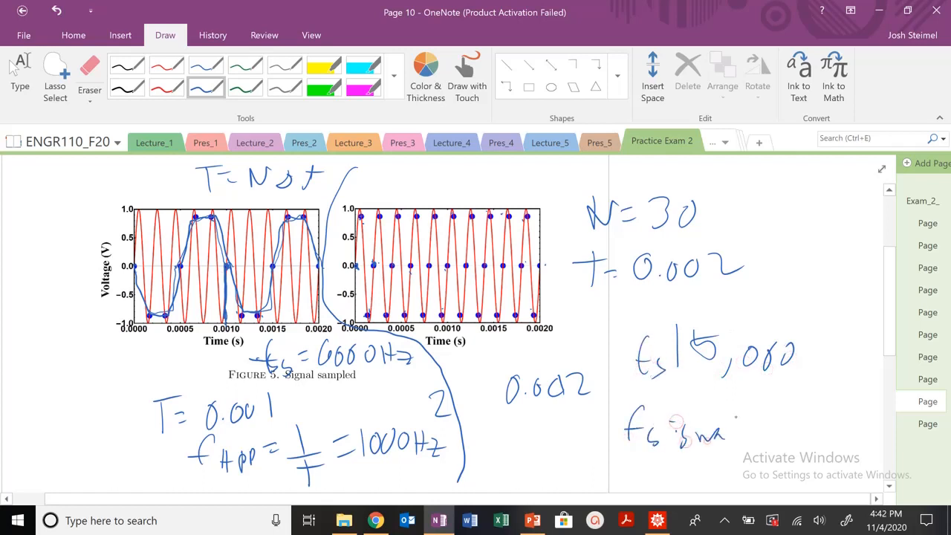
- Note N = 30, T = 0.002, checked fs 15,000 and 5000 Hz signal frequency in blue
{"action": "left_click_drag", "start_coordinate": [735, 423], "coordinate": [824, 427]}
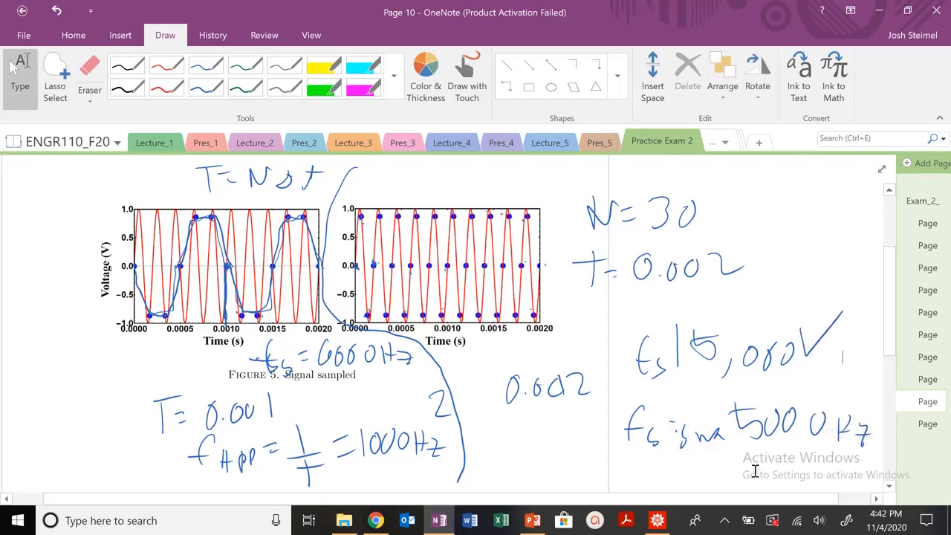
{"action": "mouse_move", "coordinate": [657, 520]}
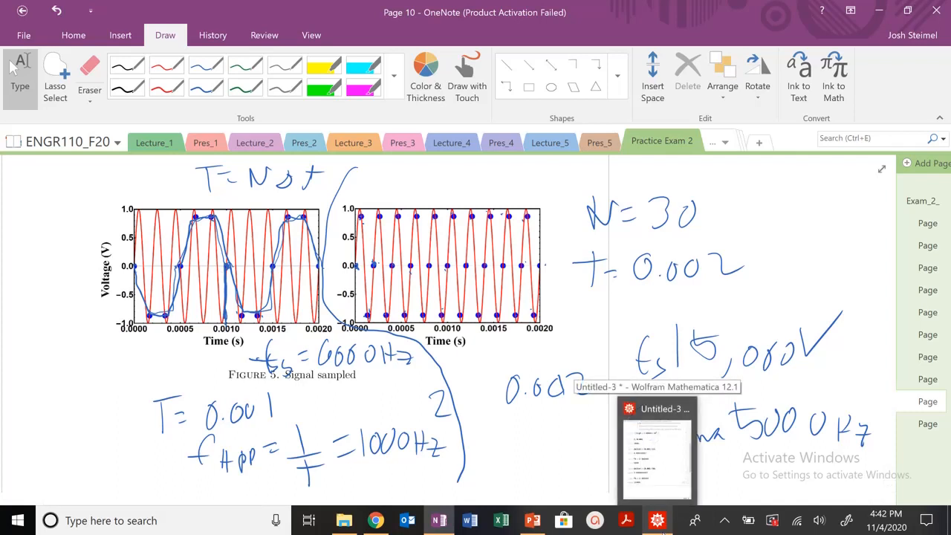
{"action": "left_click", "coordinate": [656, 449]}
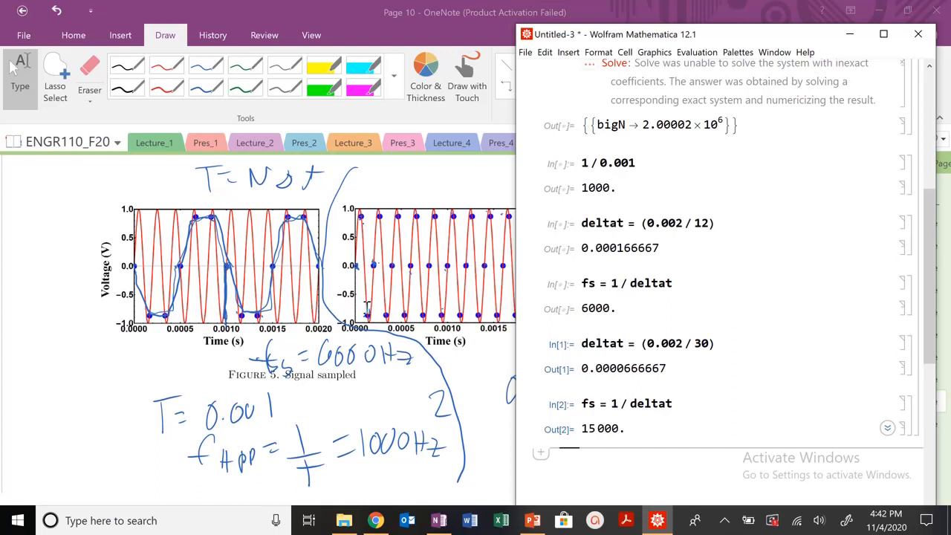
{"action": "mouse_move", "coordinate": [388, 284]}
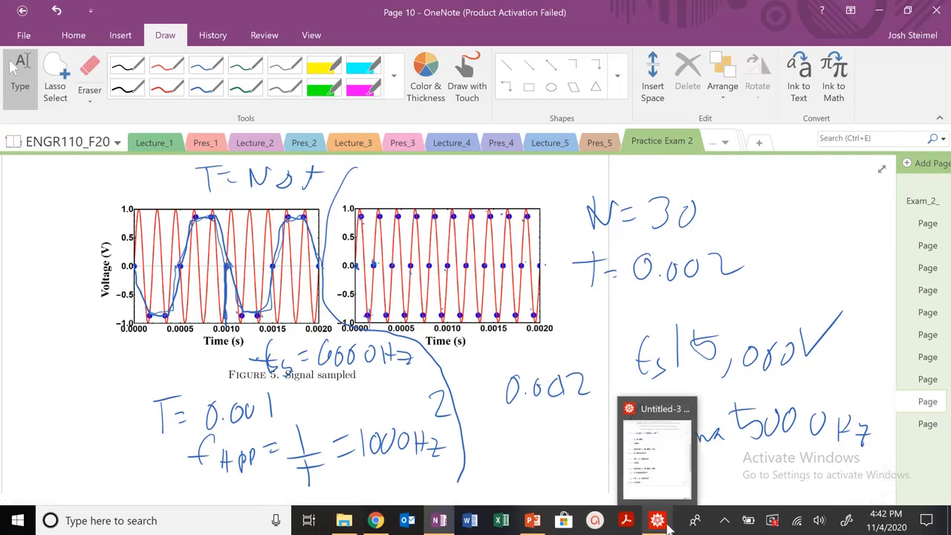
{"action": "left_click", "coordinate": [656, 449]}
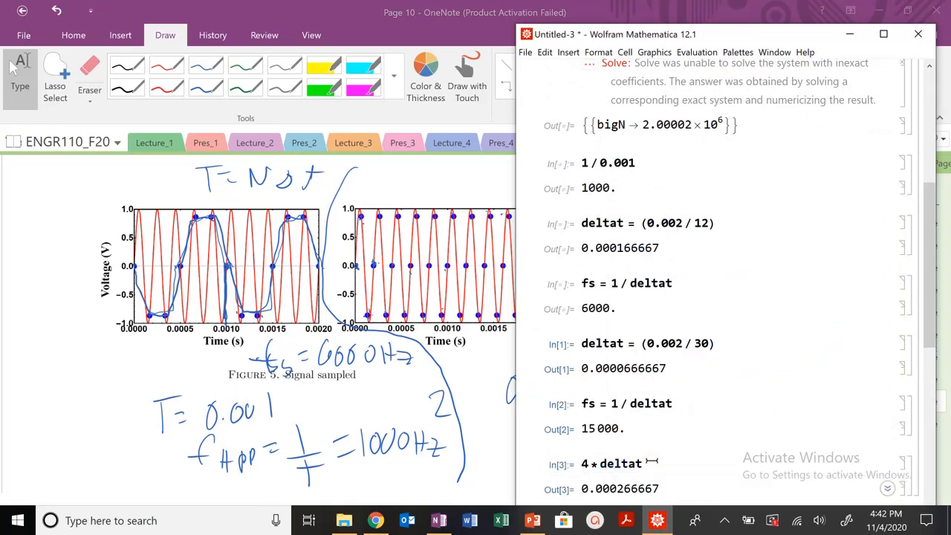
- Evaluate 1/(3*deltat) in Mathematica, confirming an apparent frequency of 5000
{"action": "scroll", "scroll_direction": "down", "scroll_amount": 3}
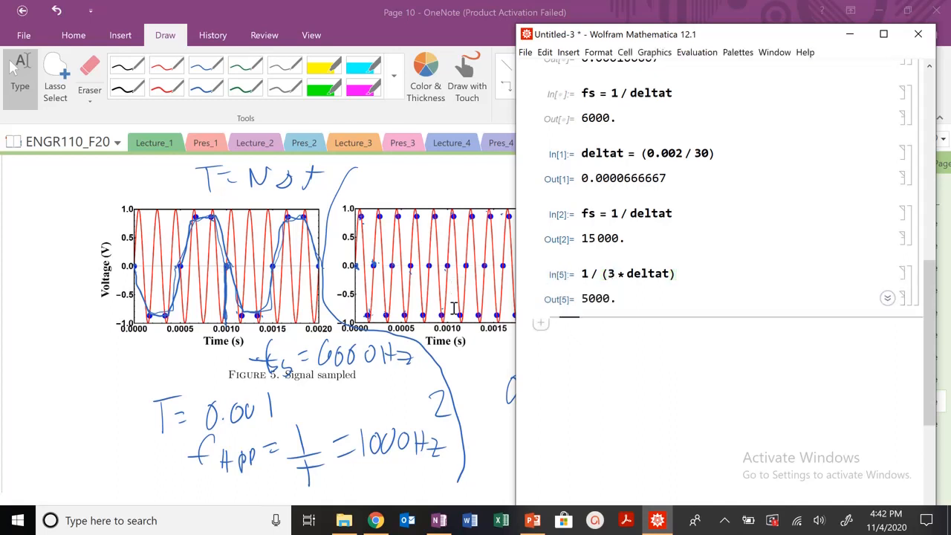
{"action": "mouse_move", "coordinate": [334, 273]}
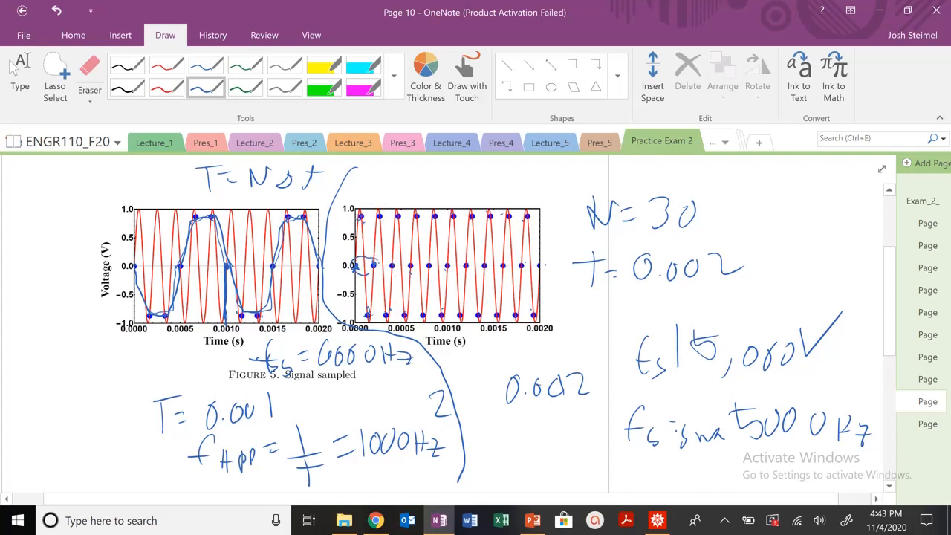
- Circle the zero-volt sample points in the right plot and go to page 9
{"action": "left_click_drag", "start_coordinate": [361, 266], "coordinate": [416, 266]}
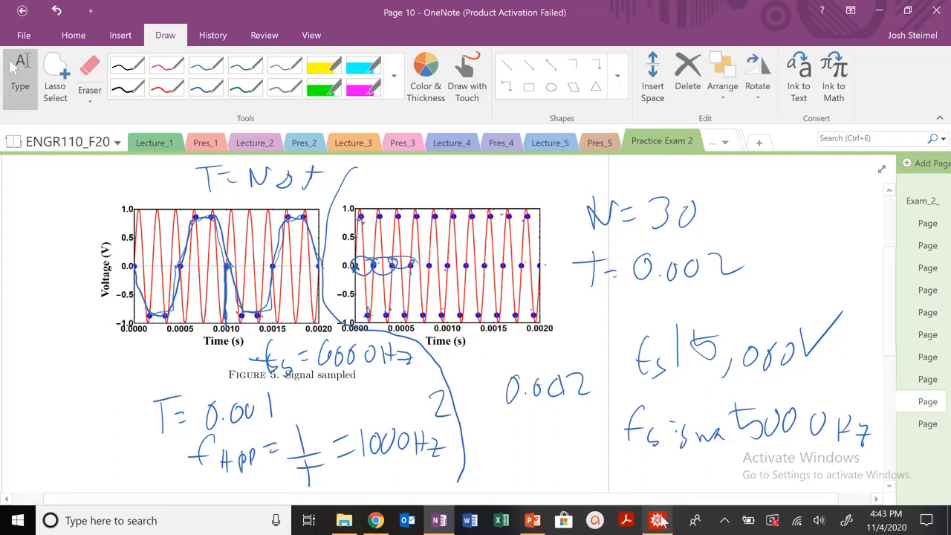
{"action": "left_click", "coordinate": [656, 520]}
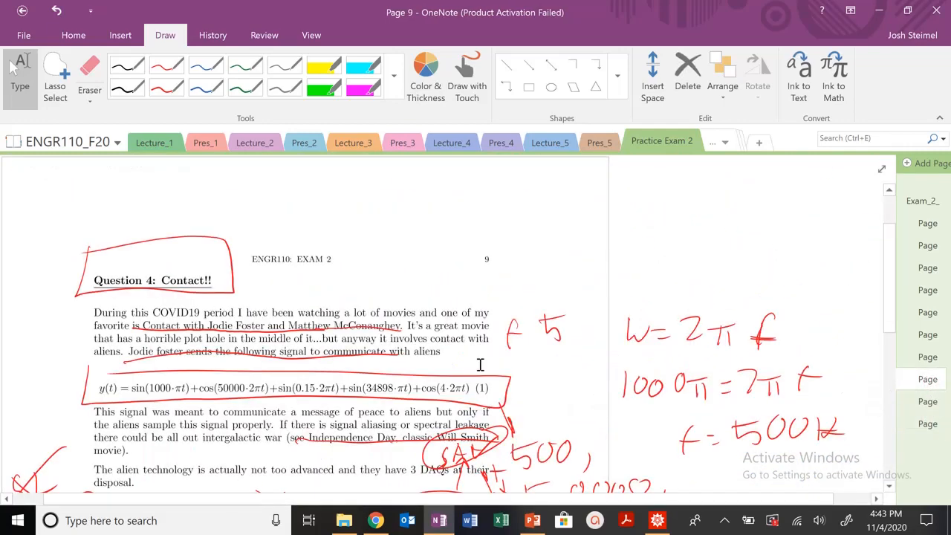
- Page back from page 9 through page 7 to page 6's jackhammer Question 2
{"action": "scroll", "scroll_direction": "down", "scroll_amount": 3}
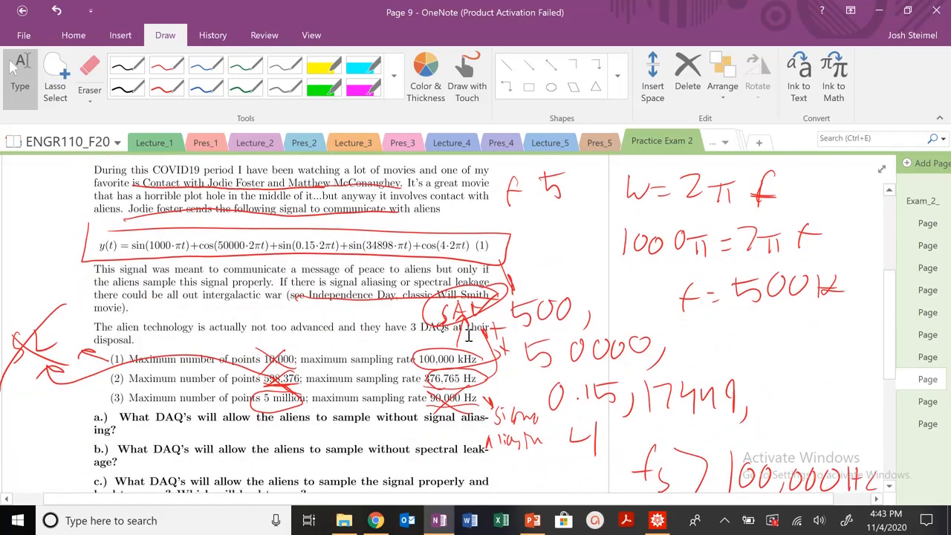
{"action": "mouse_move", "coordinate": [451, 243]}
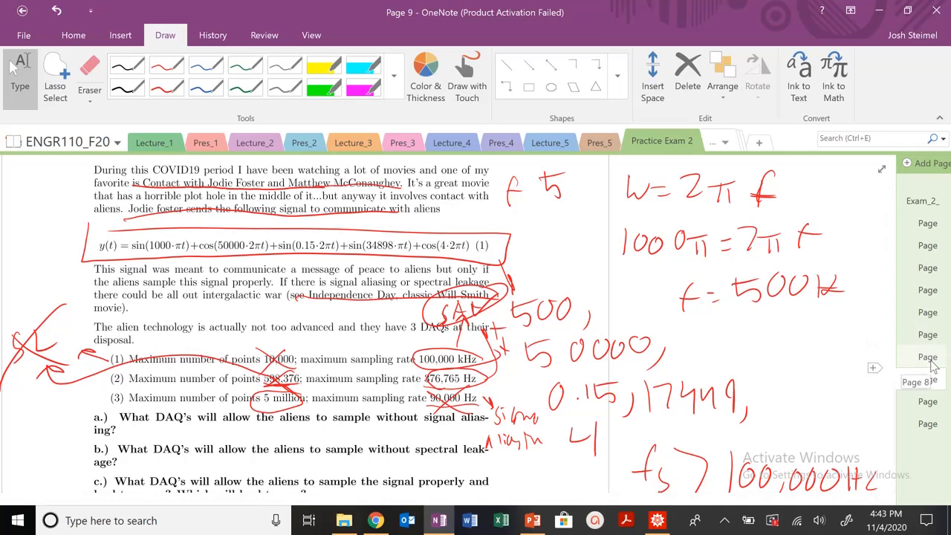
{"action": "left_click", "coordinate": [927, 357]}
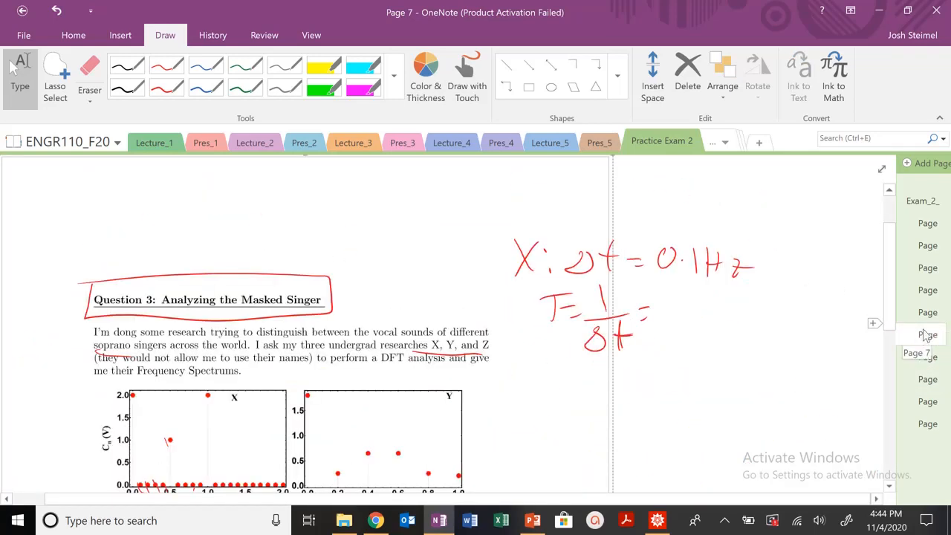
{"action": "left_click", "coordinate": [926, 290]}
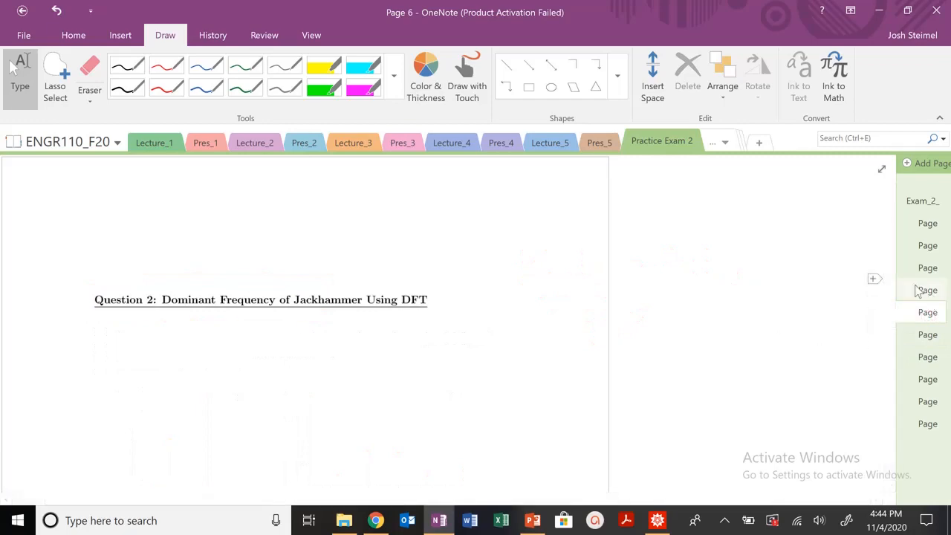